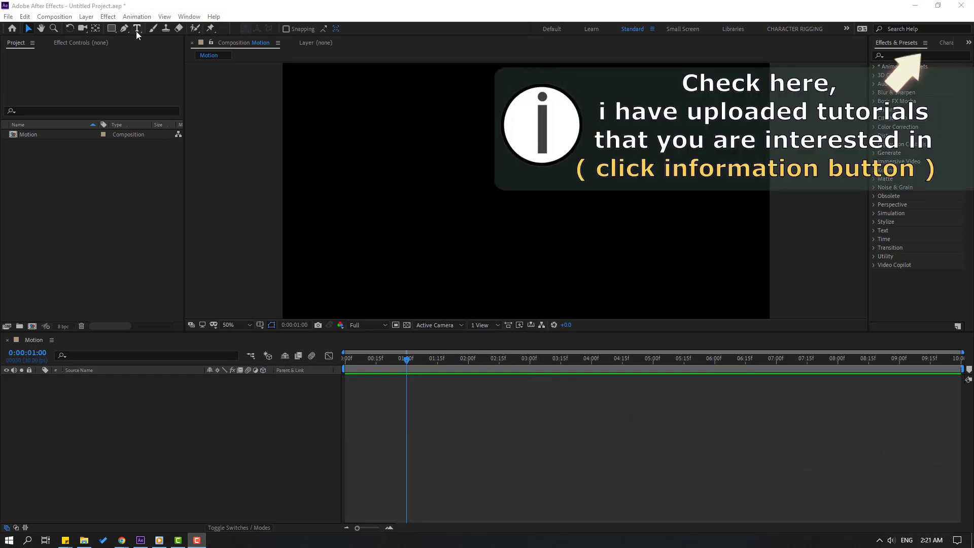
Step: Create a bold white MOTION text layer in the composition and bring up the Align panel
click(137, 29)
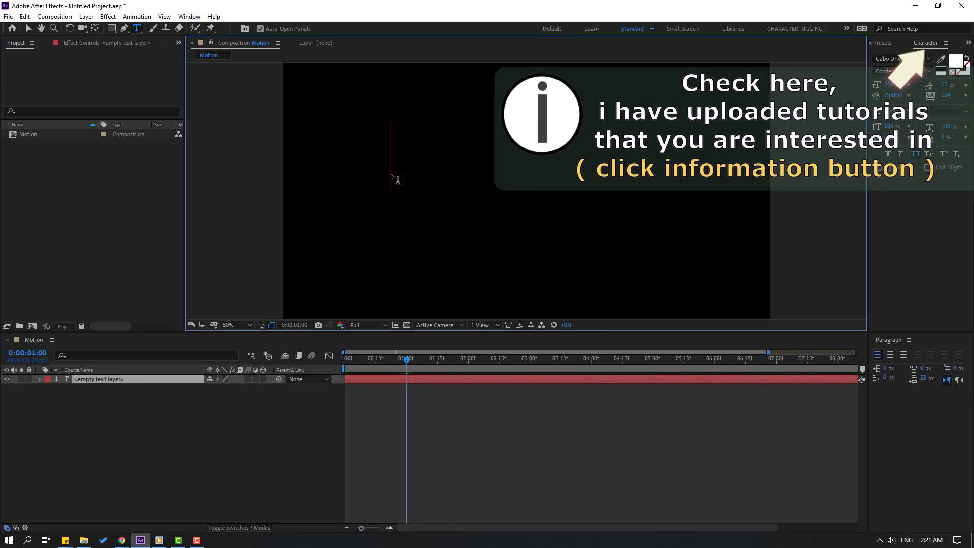
text(MOTION)
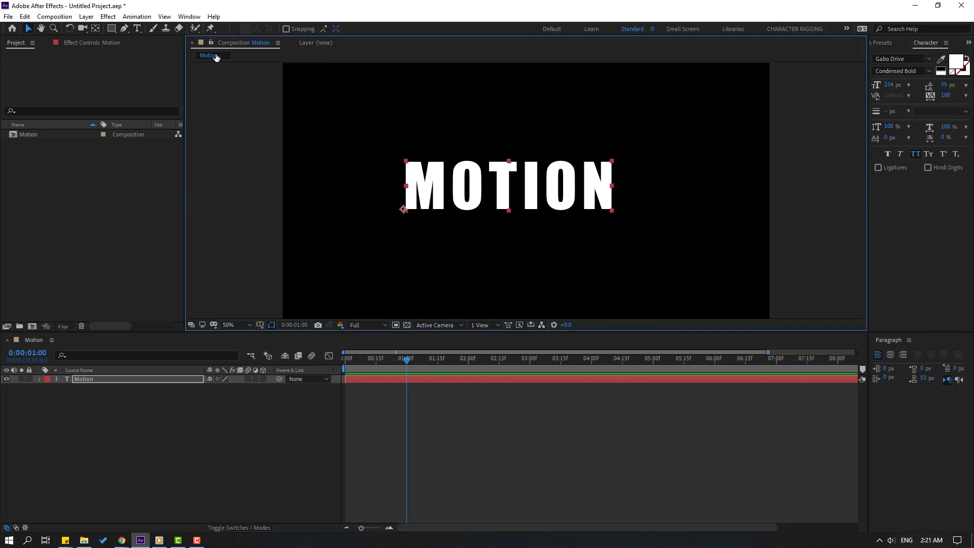
click(190, 16)
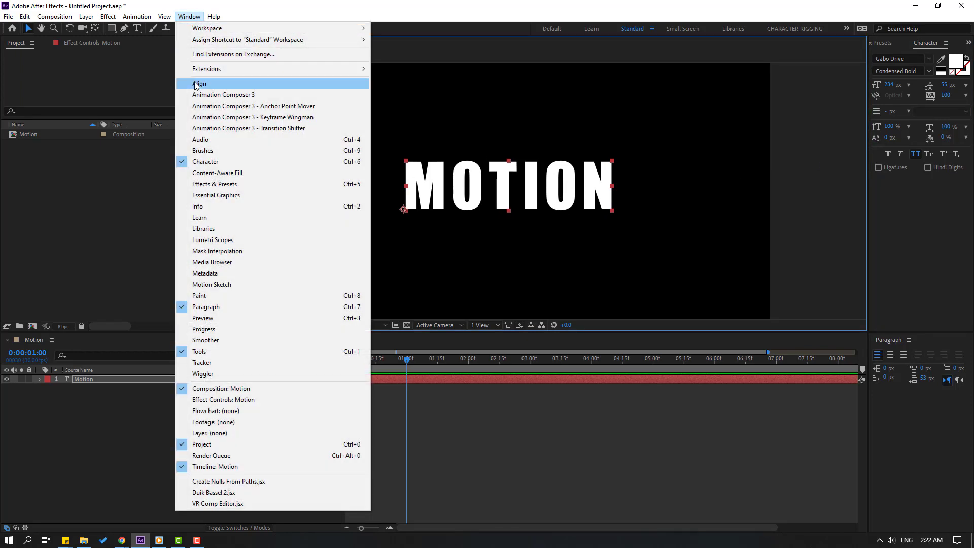
click(200, 84)
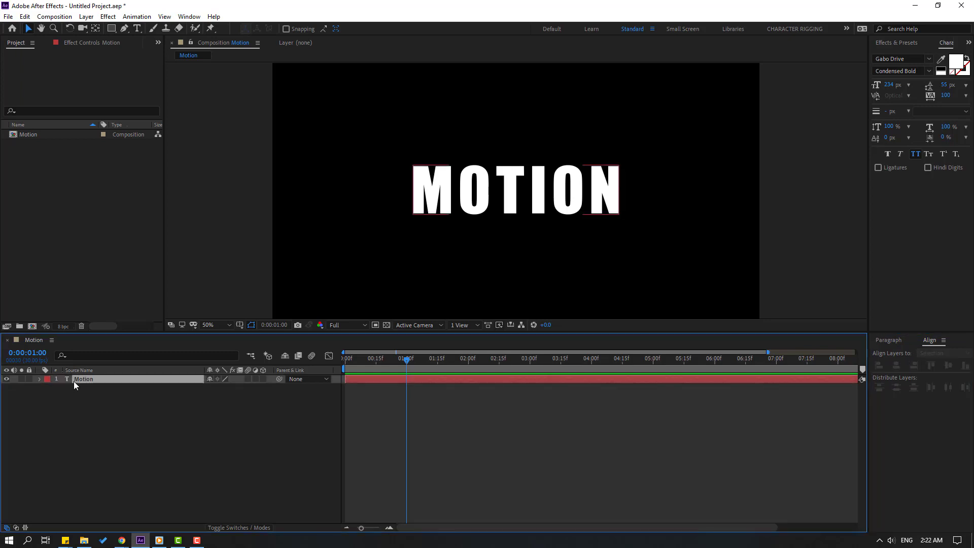
Step: Add a Position text animator to the MOTION layer
click(48, 379)
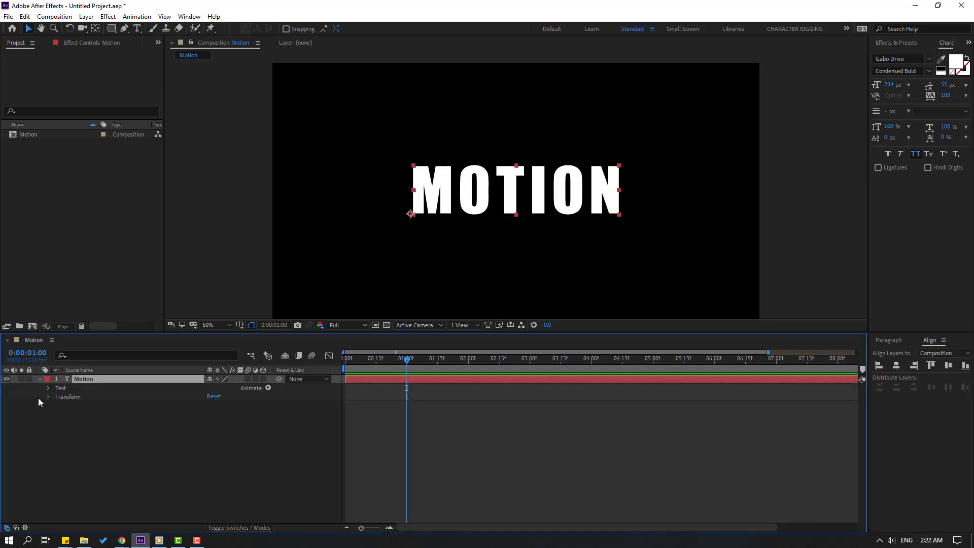
click(49, 388)
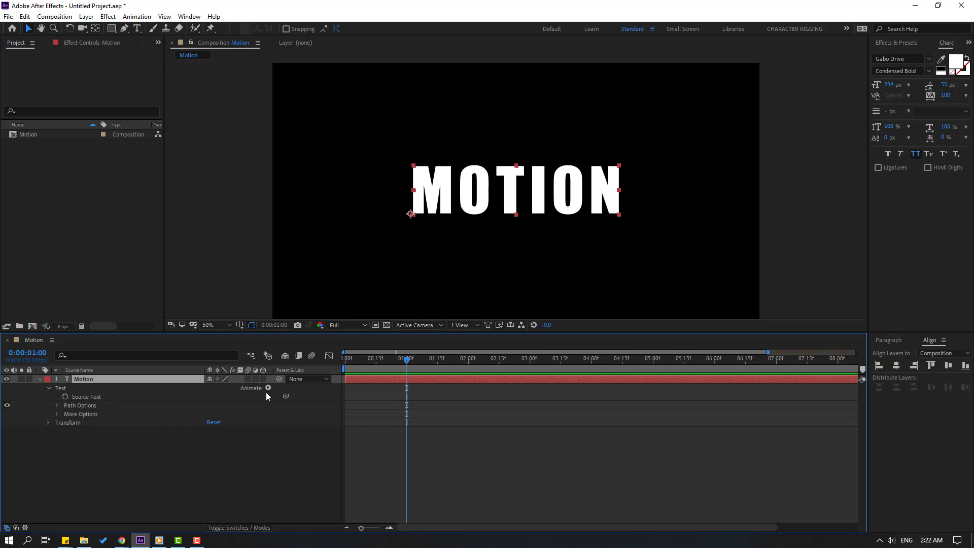
click(268, 388)
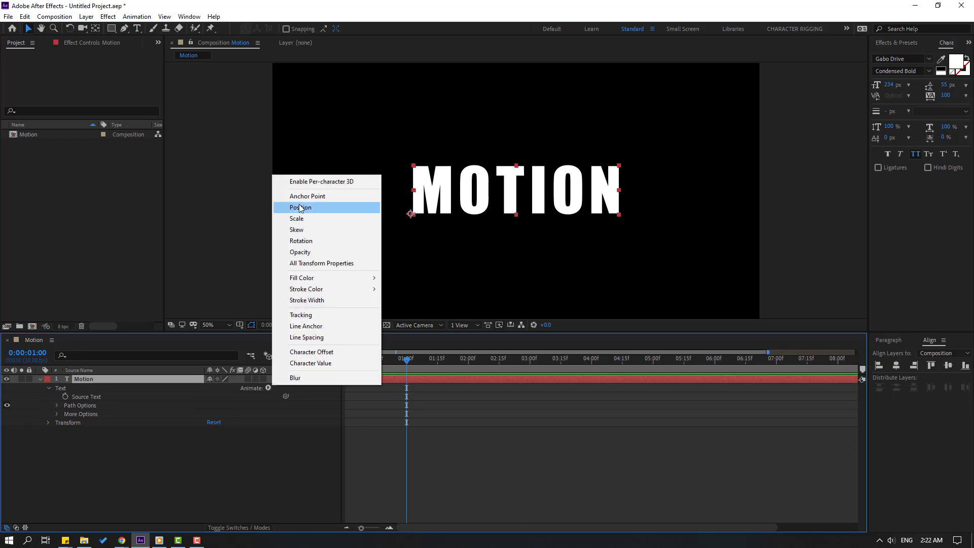
click(301, 207)
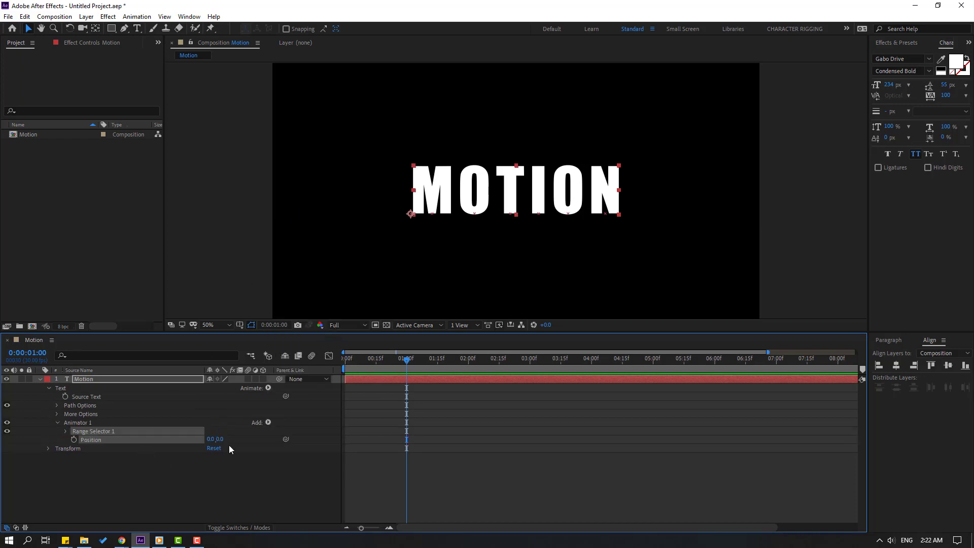
Step: Drive the animator with a Wiggly selector plus Rotation, offsetting letters 25 vertically and 10° tilt
click(256, 422)
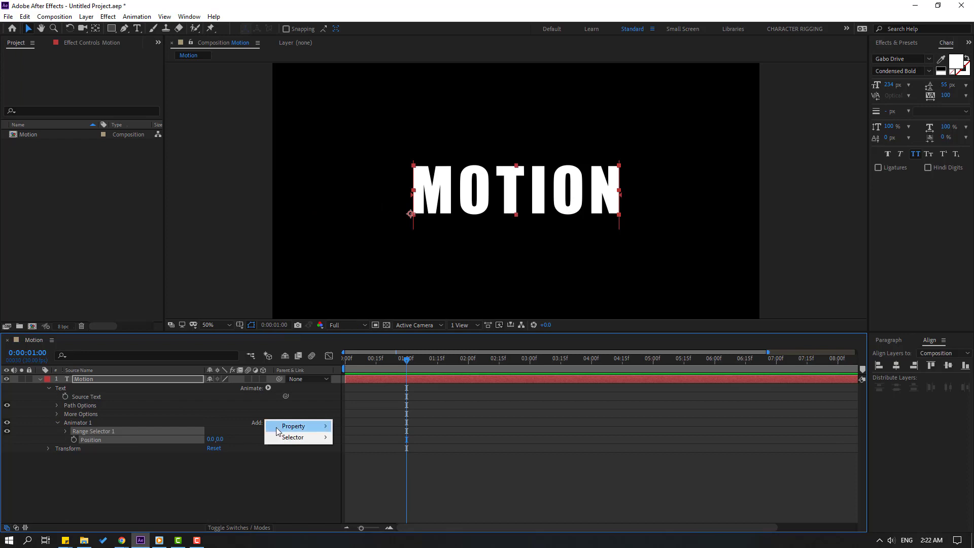
mouse_move(292, 436)
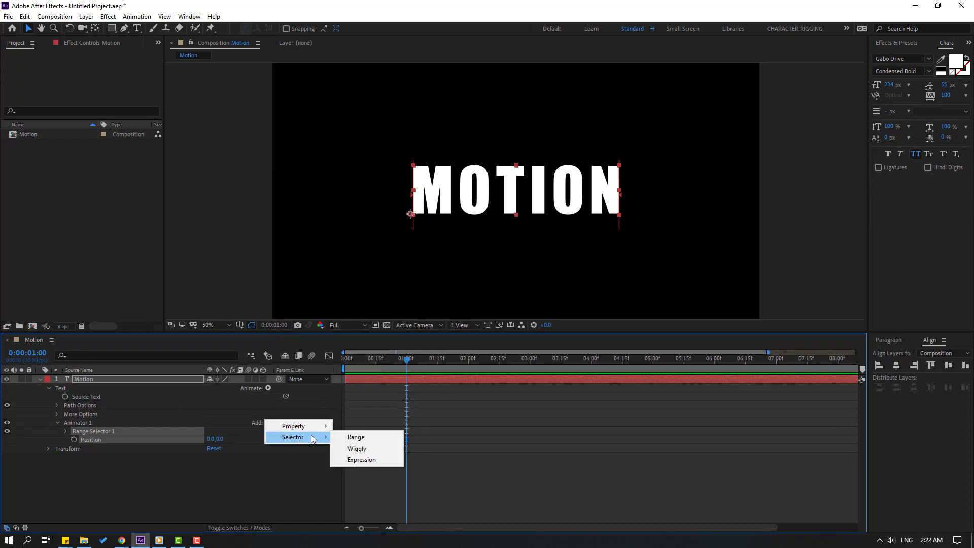
mouse_move(365, 458)
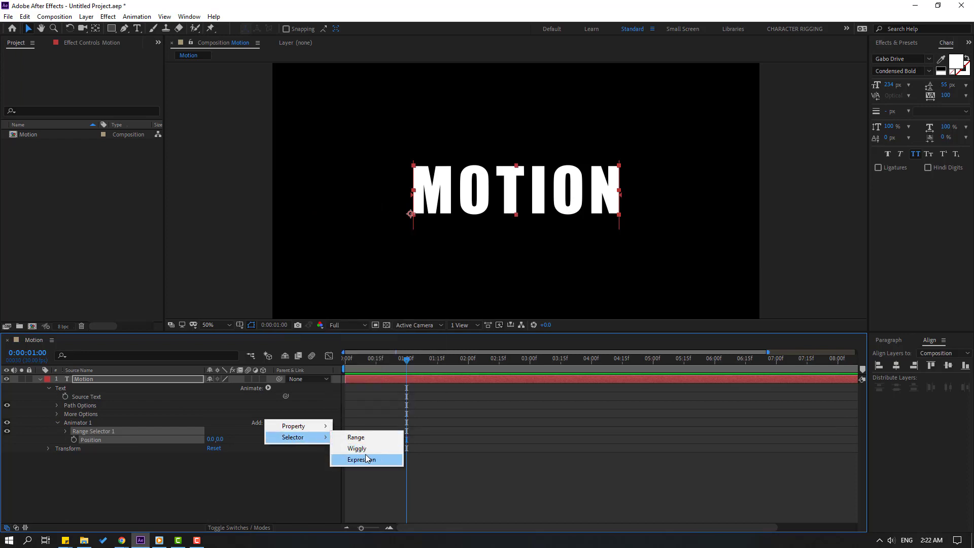
click(357, 448)
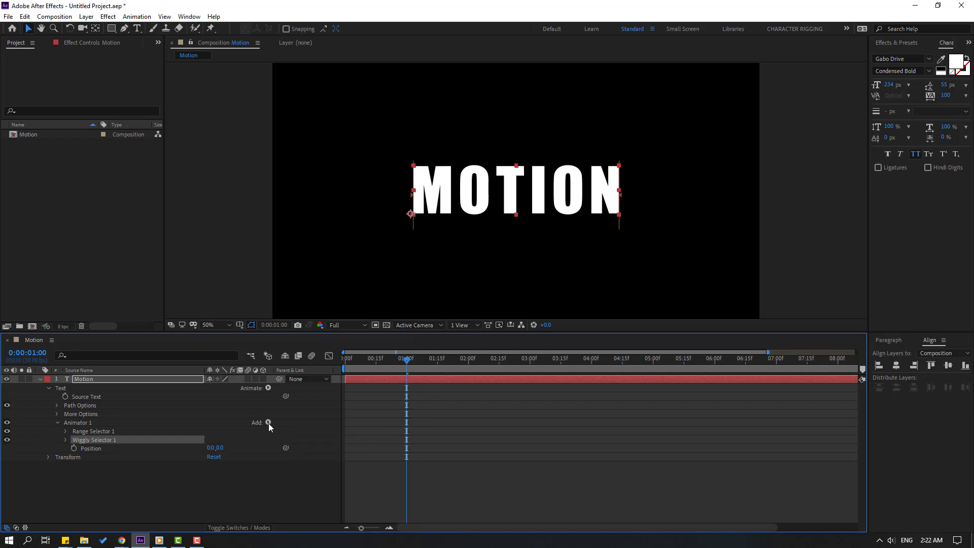
click(268, 422)
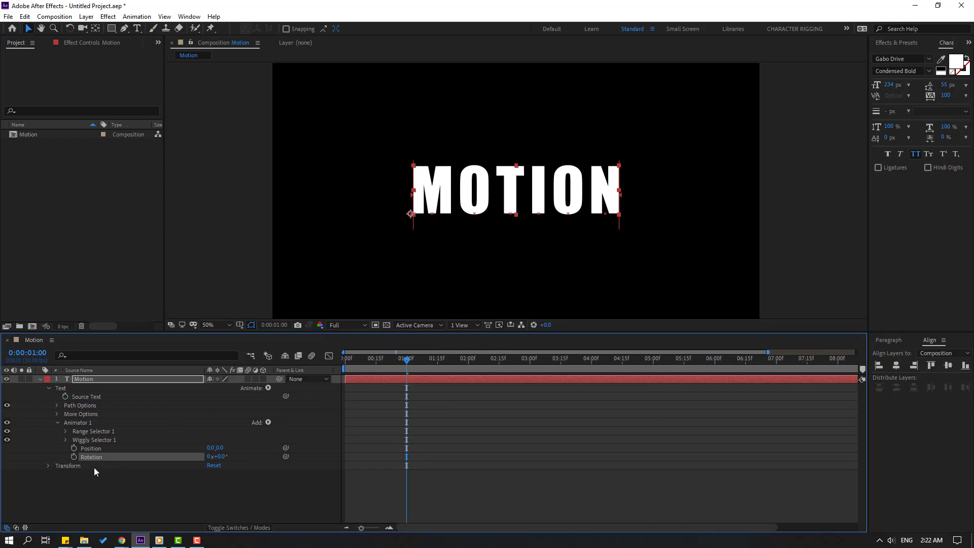
click(92, 447)
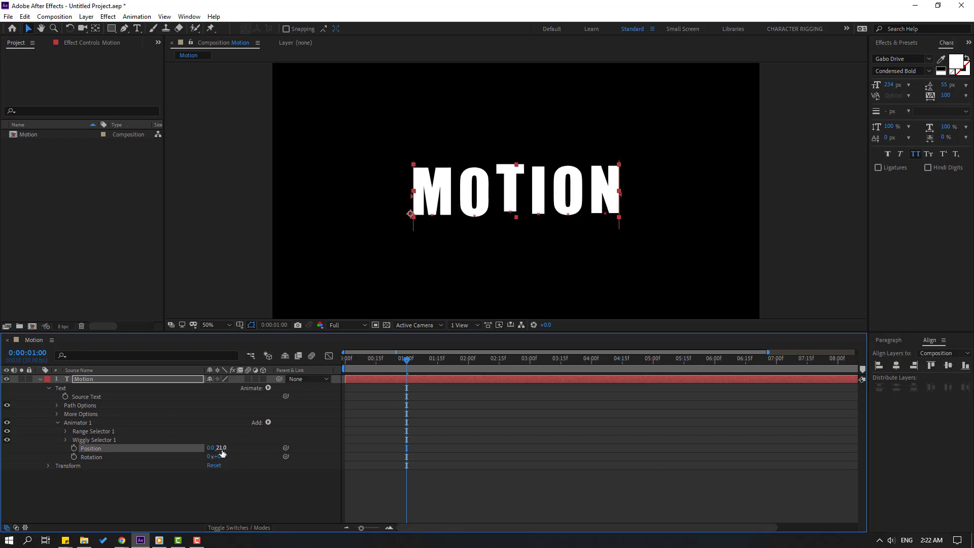
drag(406, 358, 394, 358)
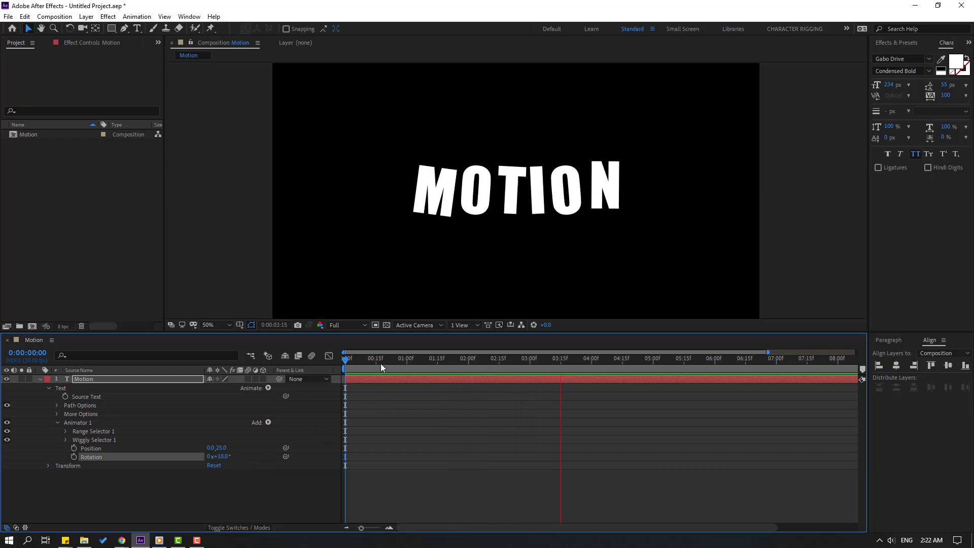
click(386, 358)
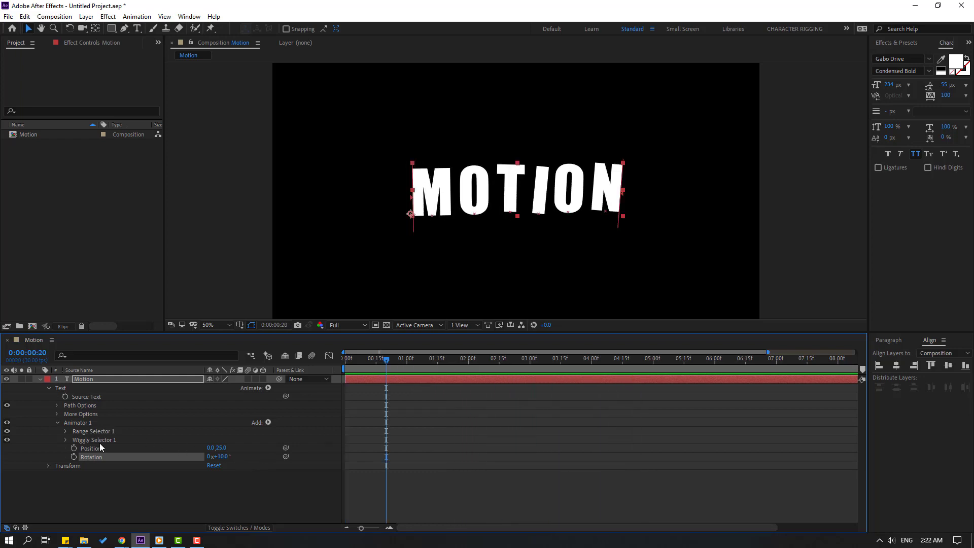
Step: Set the Wiggly selector's correlation to 64% and its maximum amount to 85
click(66, 440)
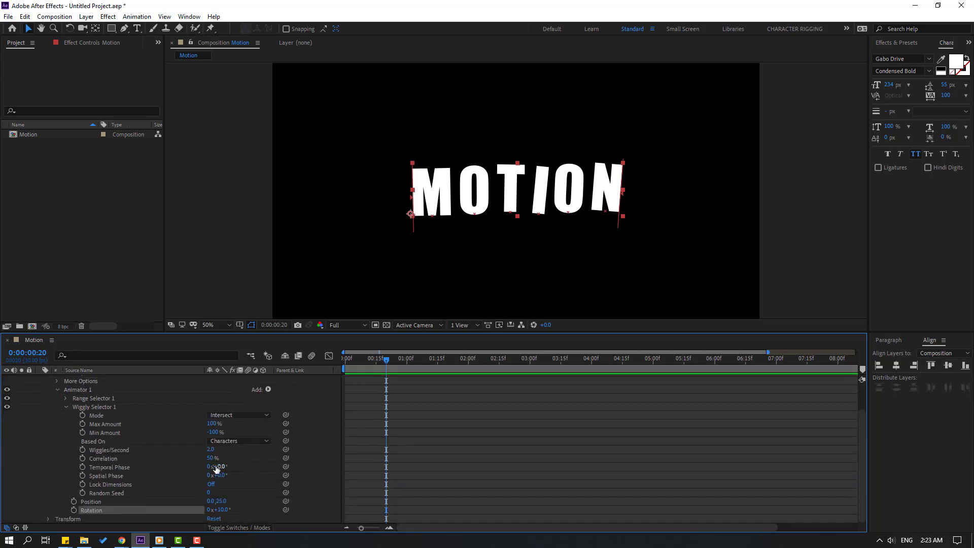
drag(213, 457, 223, 457)
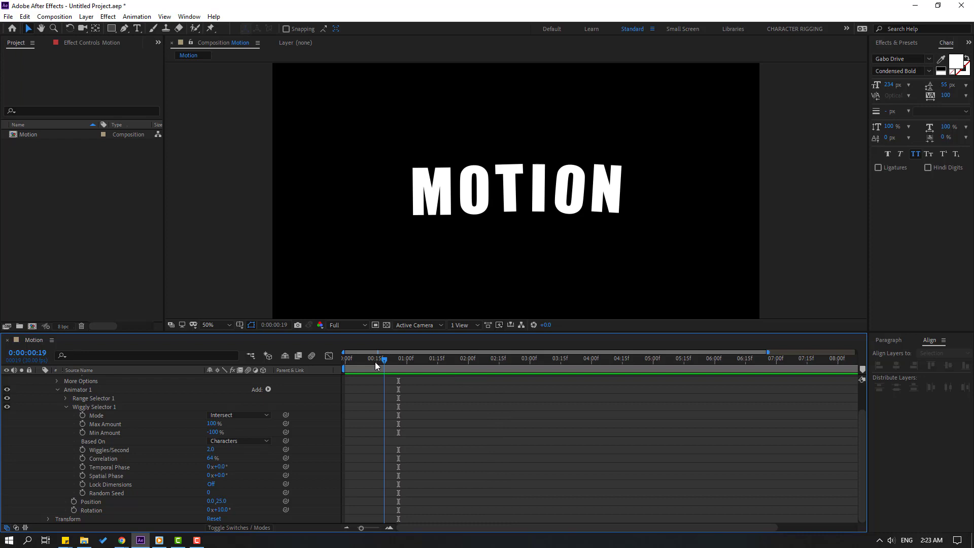
click(215, 491)
text(50)
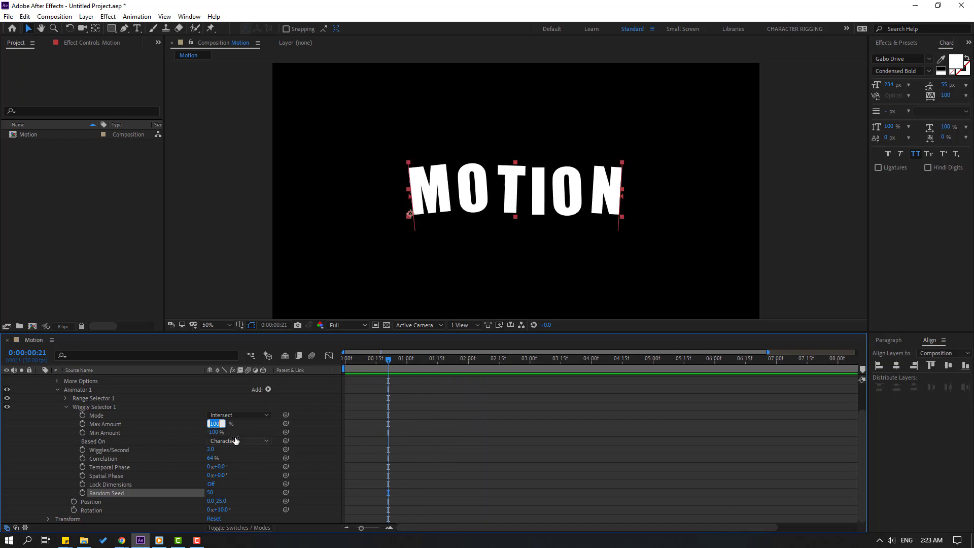
text(85)
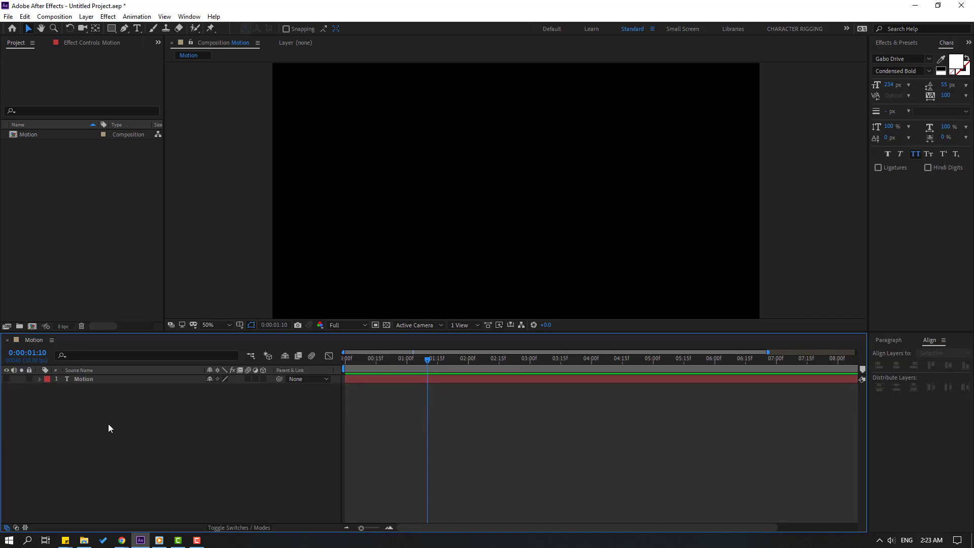
Step: Create a new solid named E3D and apply the Element effect to it
right_click(109, 428)
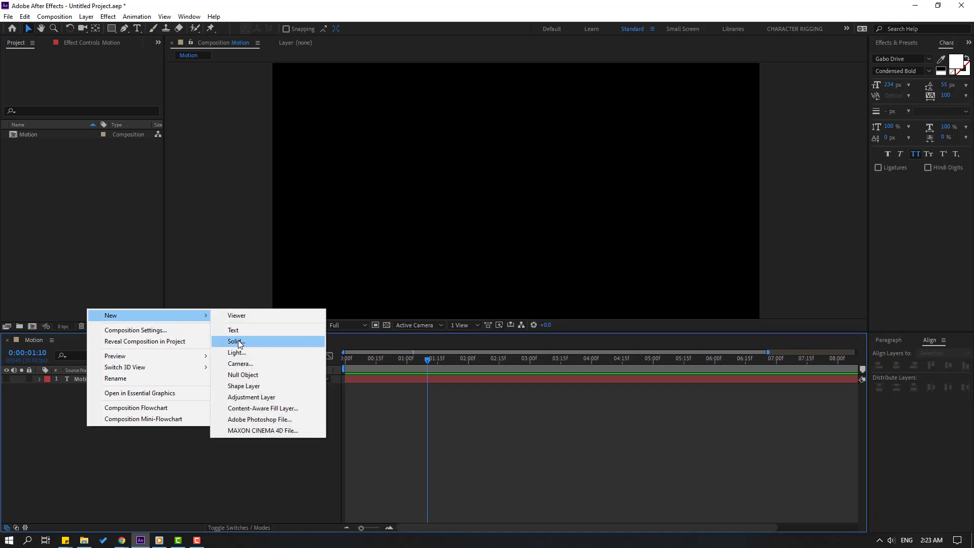
click(234, 341)
text(E3D)
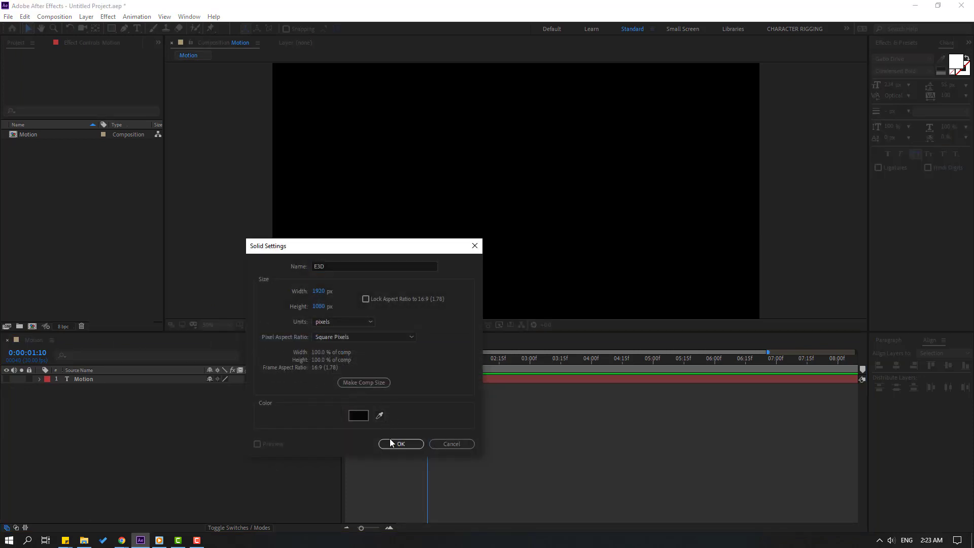
click(400, 443)
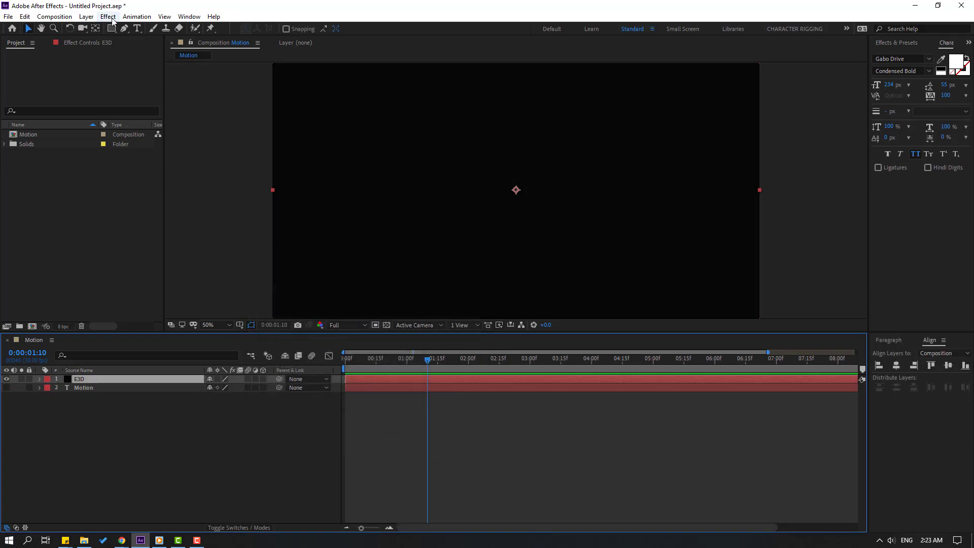
click(107, 16)
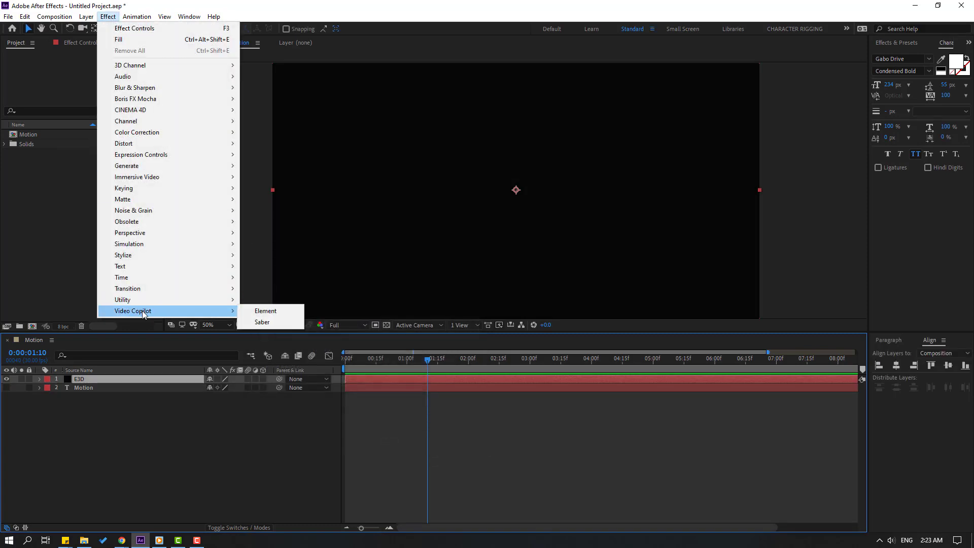
click(265, 310)
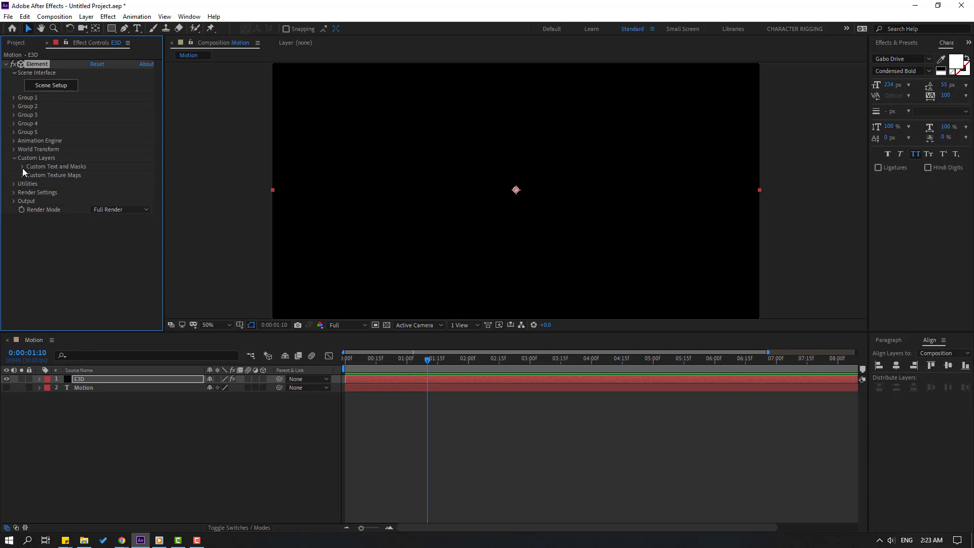
Step: Point Element's Custom Text Path Layer 1 to the Motion text layer
click(22, 165)
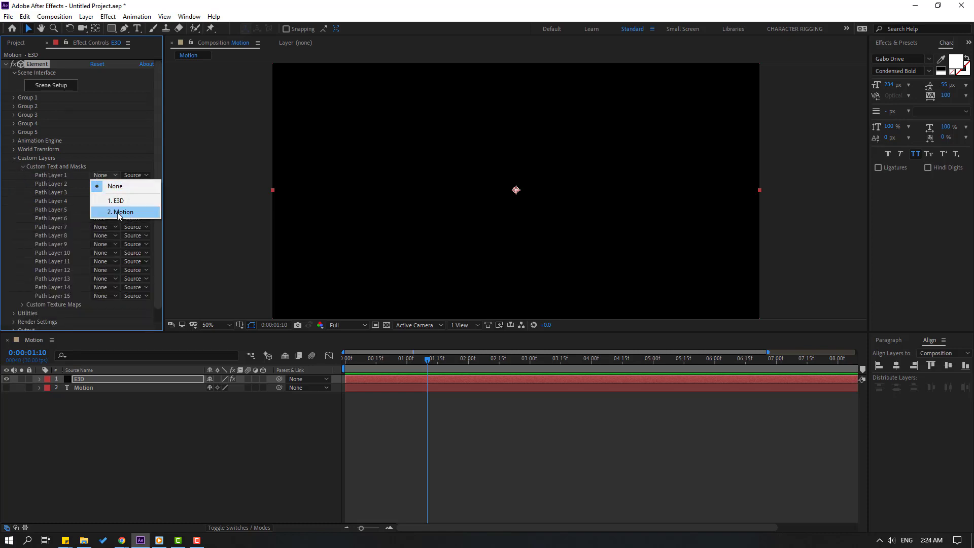
click(123, 212)
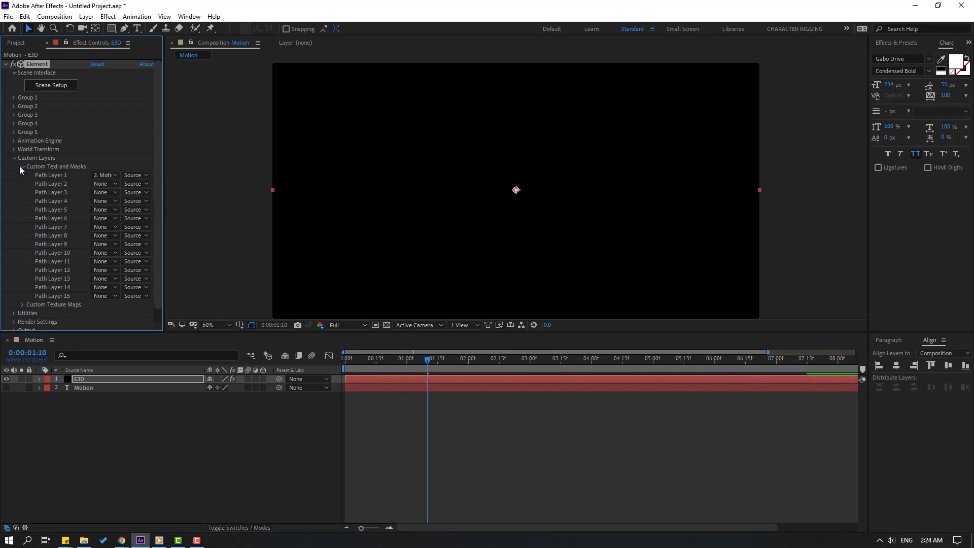
click(13, 157)
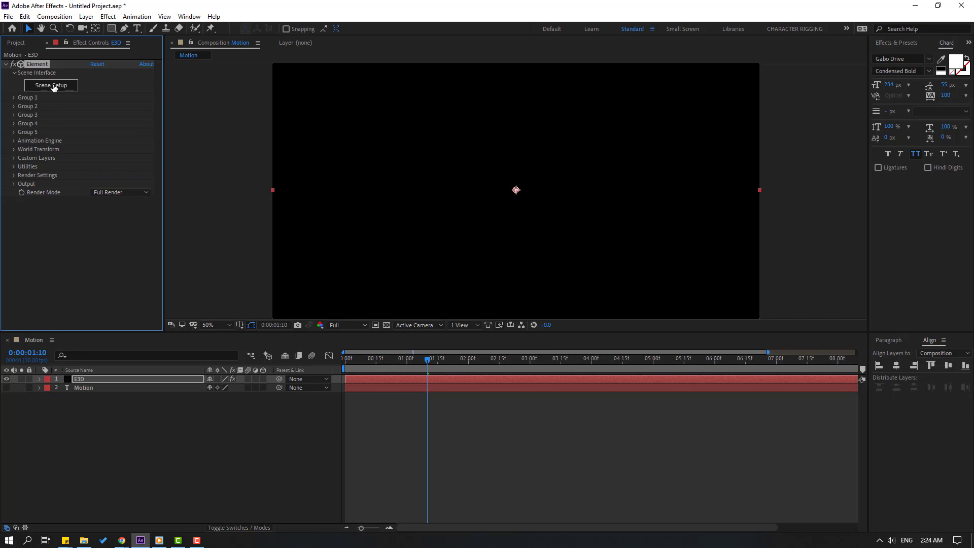
Step: In Scene Setup, extrude the MOTION path into 3D and enlarge its bevel scale for chunkier letters
click(52, 85)
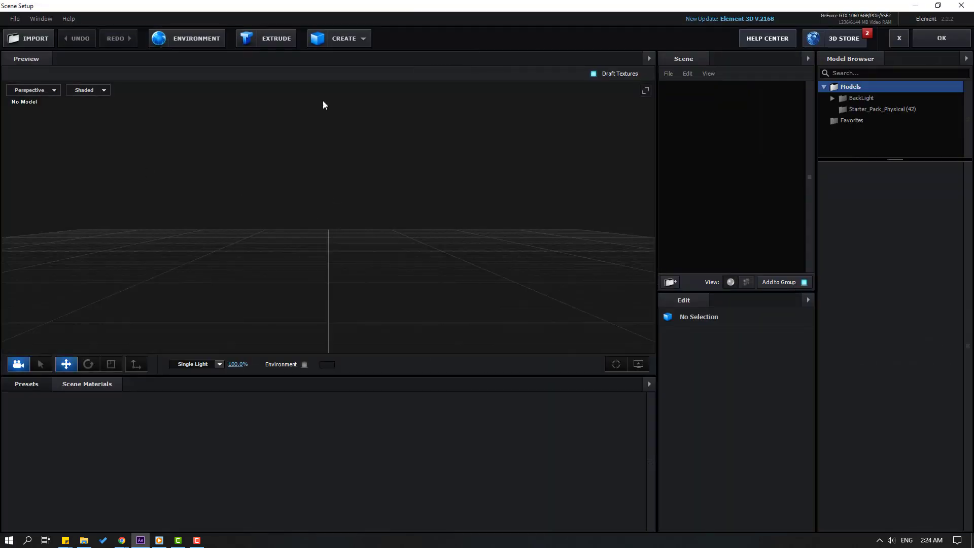
click(276, 37)
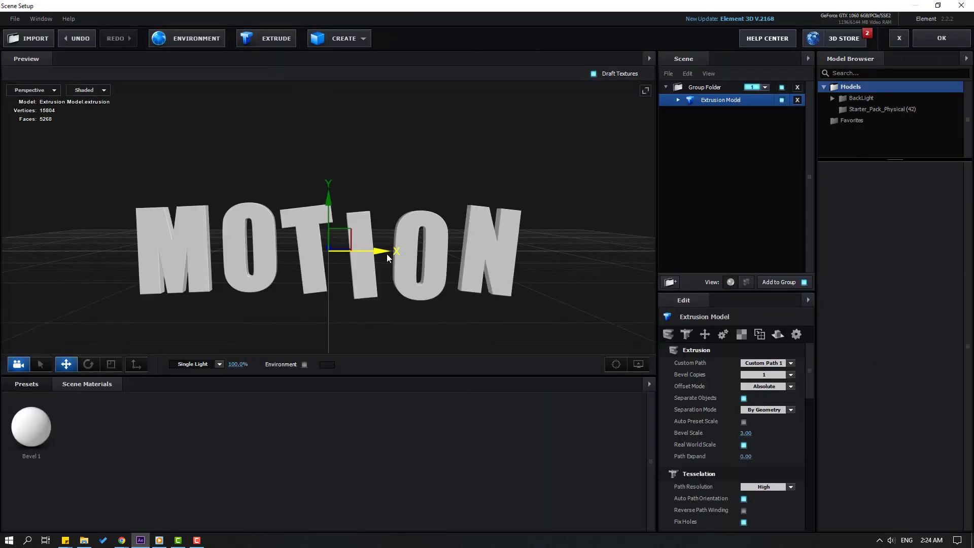
drag(385, 255, 248, 261)
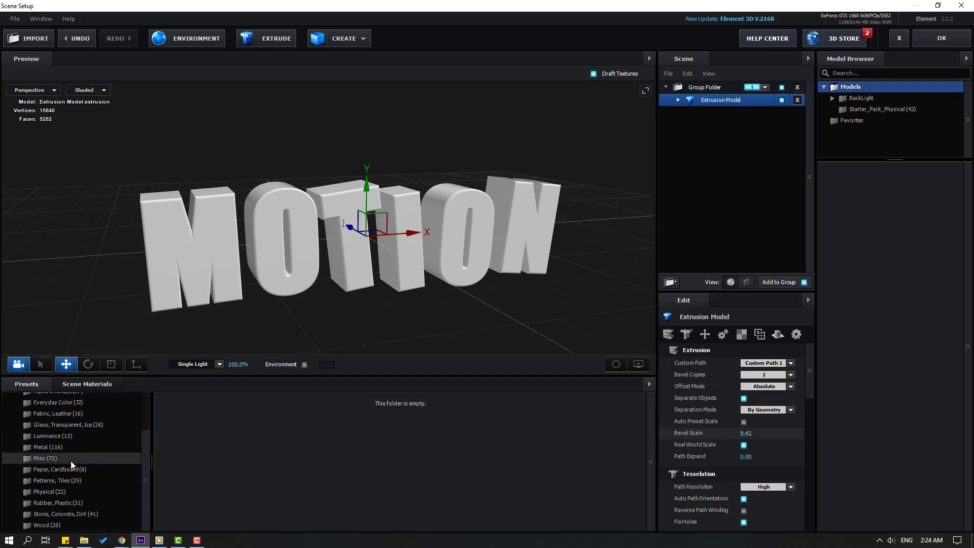
Step: Apply the Flat_Color physical preset to the model and select that material for editing
click(49, 491)
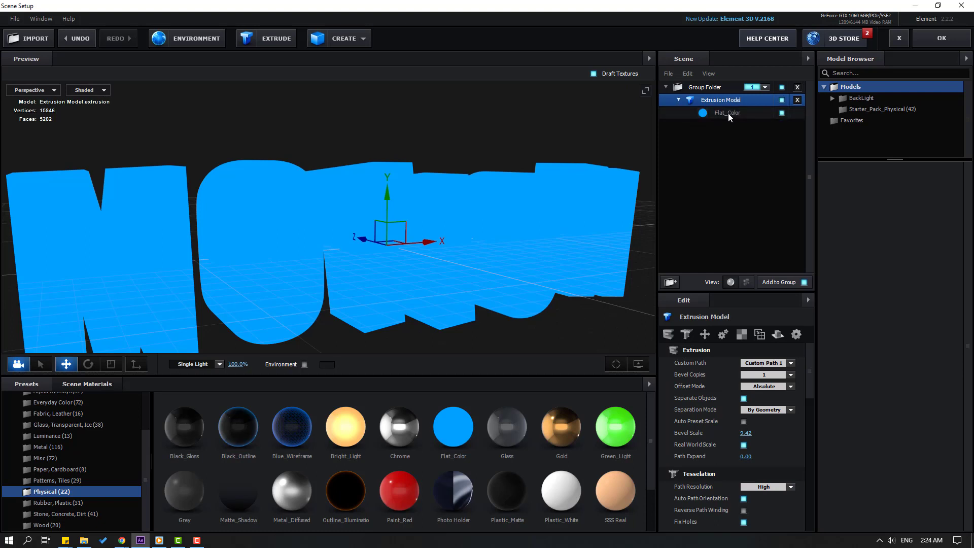
click(726, 113)
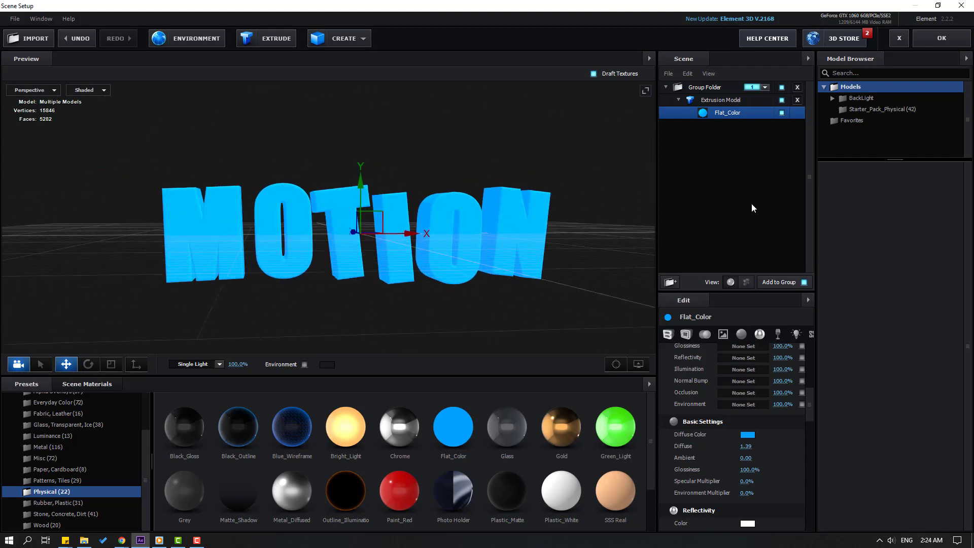
Step: Set the material's diffuse colour to bright yellow and close Scene Setup
click(748, 434)
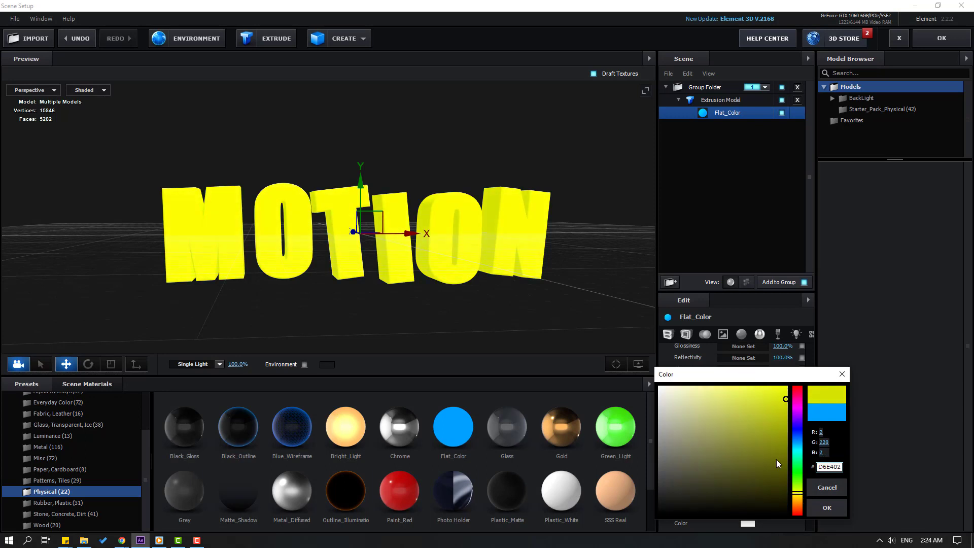
click(776, 450)
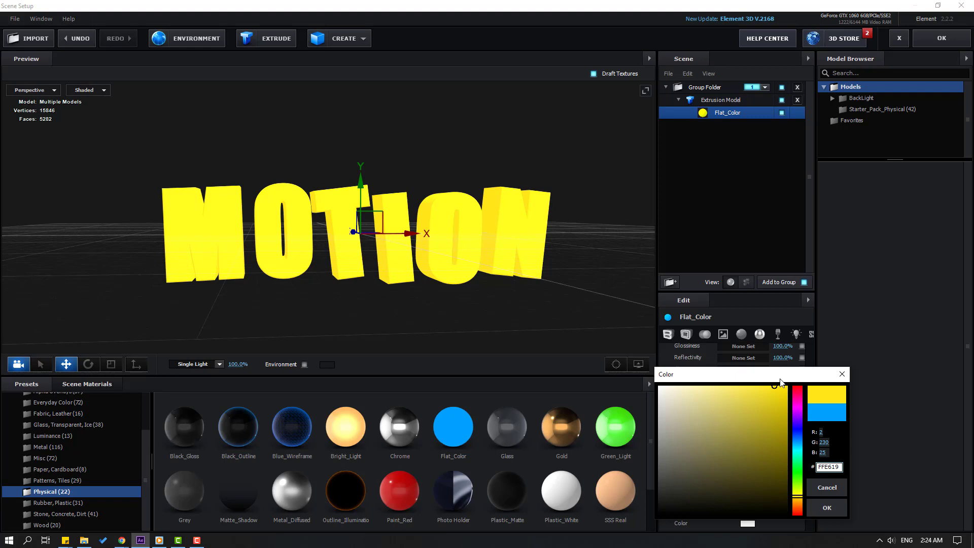
click(826, 507)
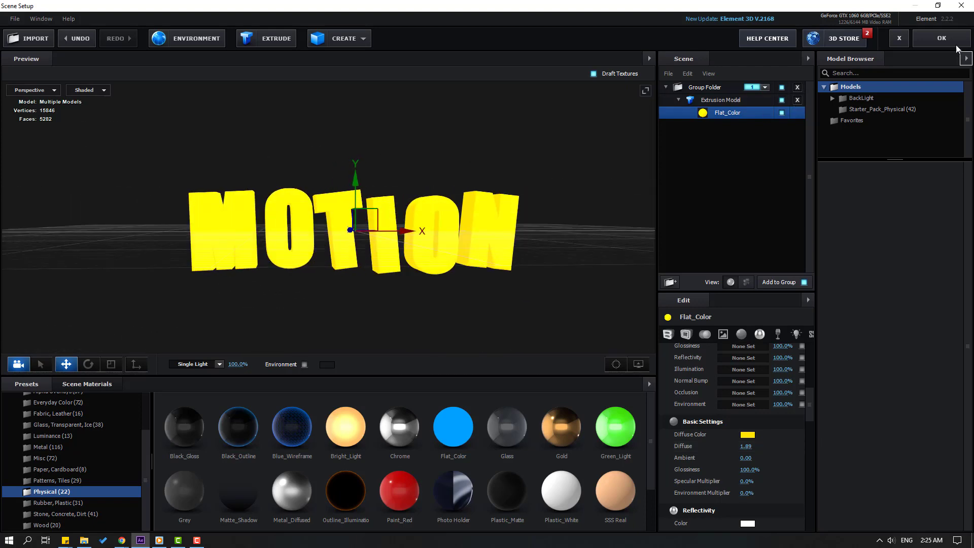
click(941, 38)
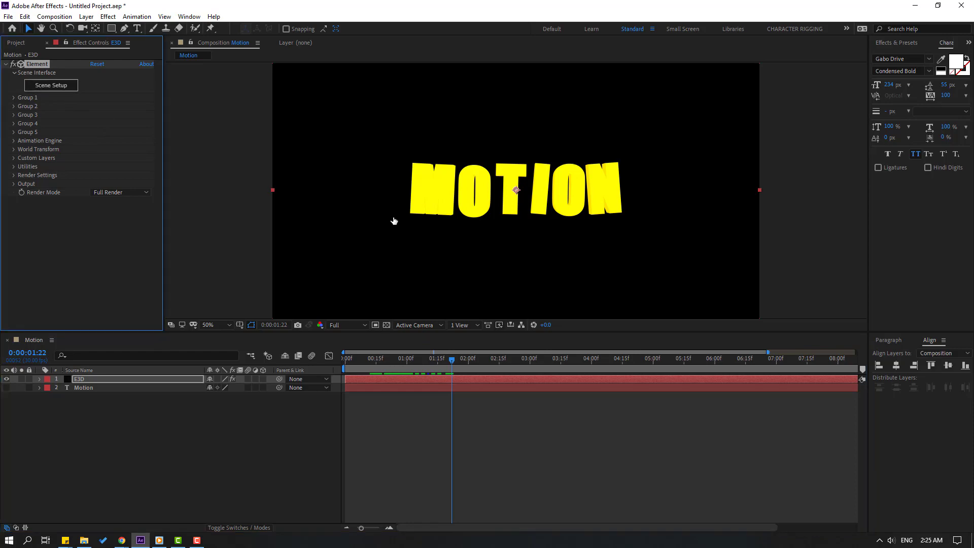
click(51, 85)
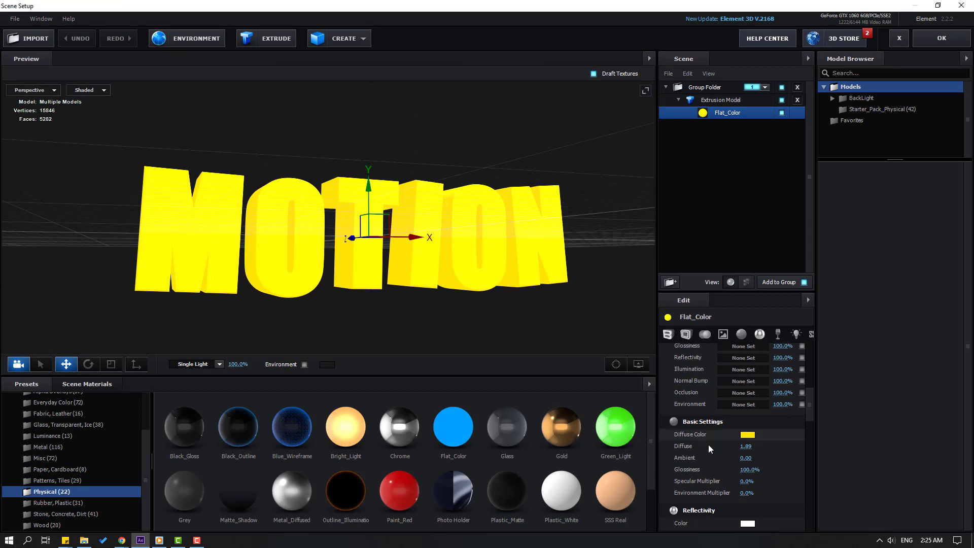
click(720, 100)
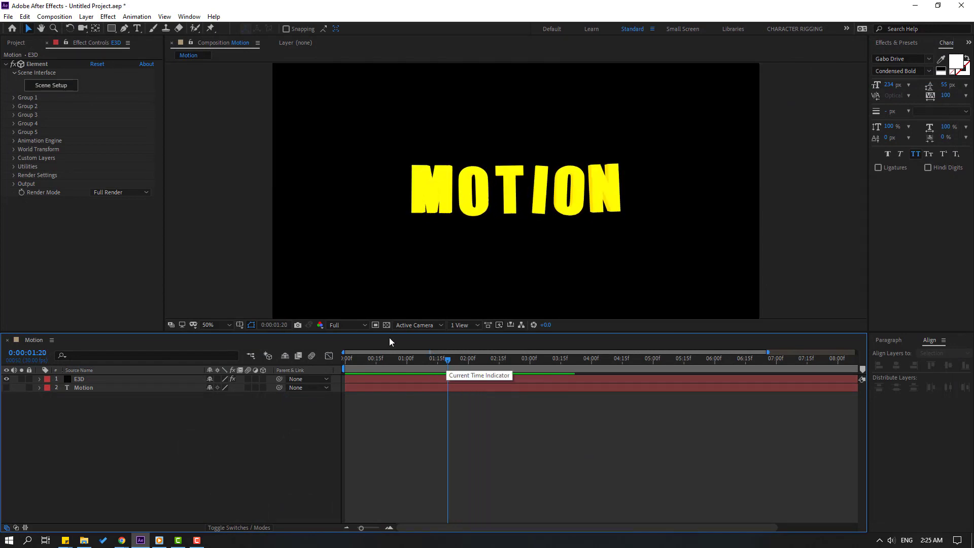
Step: Expand Group 1's Particle Look settings to reach Multi-Object
click(13, 98)
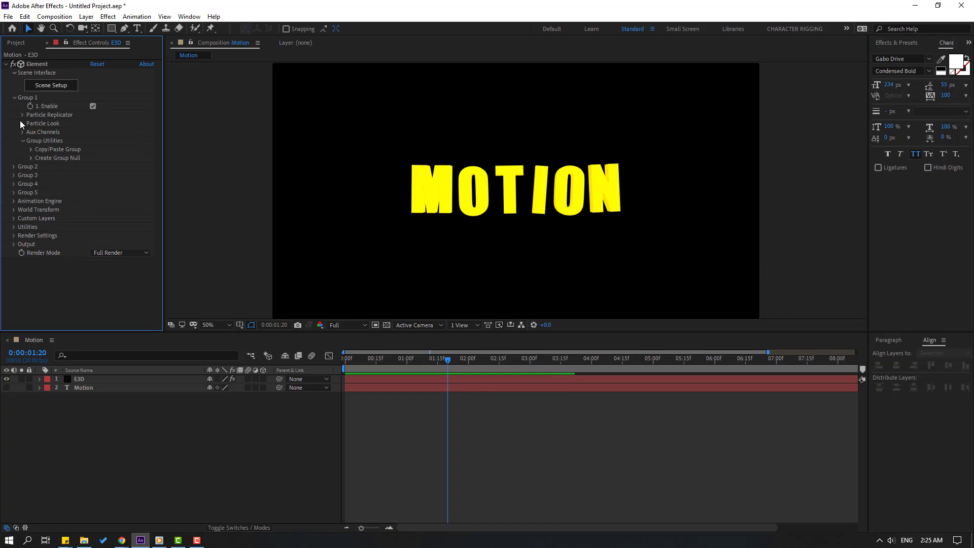
click(32, 123)
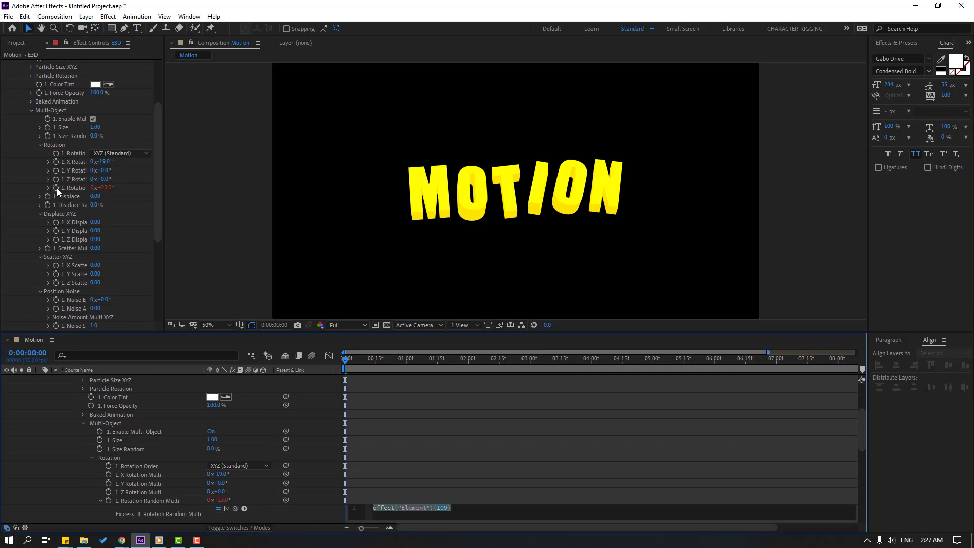
Step: Enter the expression time*85 for Rotation Random Multi and preview the spinning letters
text(t)
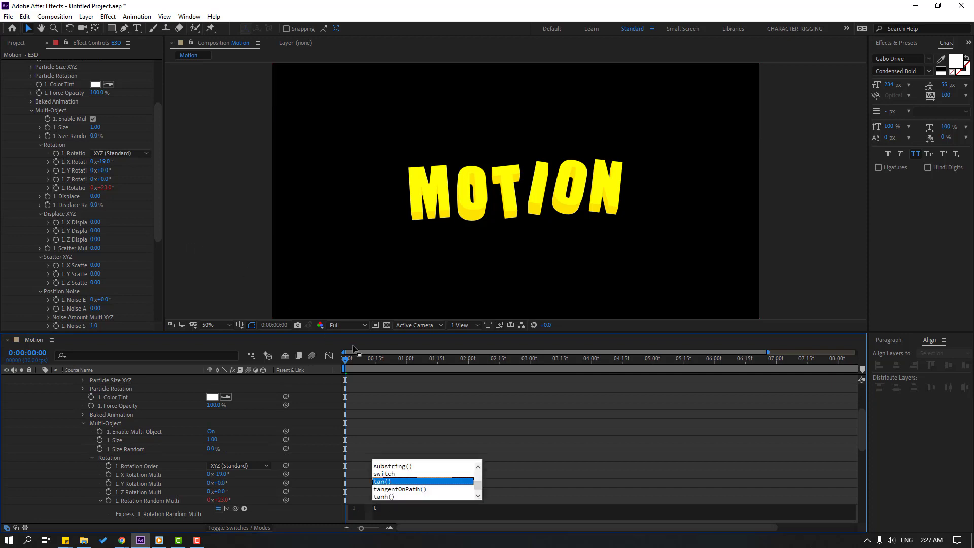
text(ime)
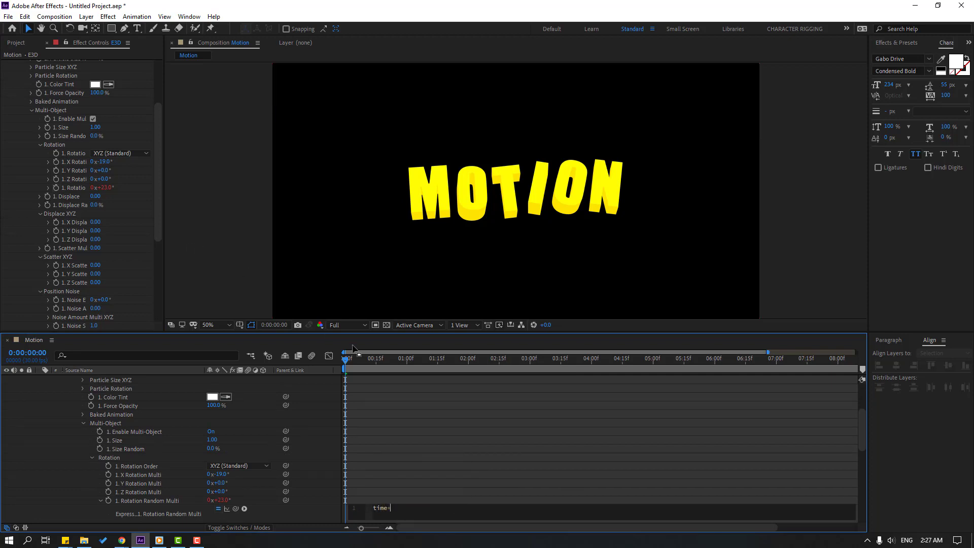
text(*85)
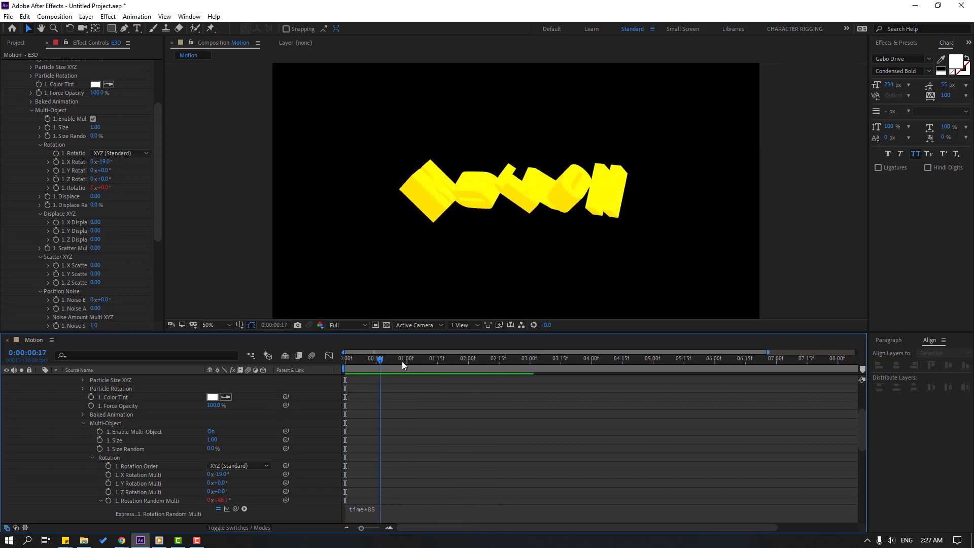
click(474, 358)
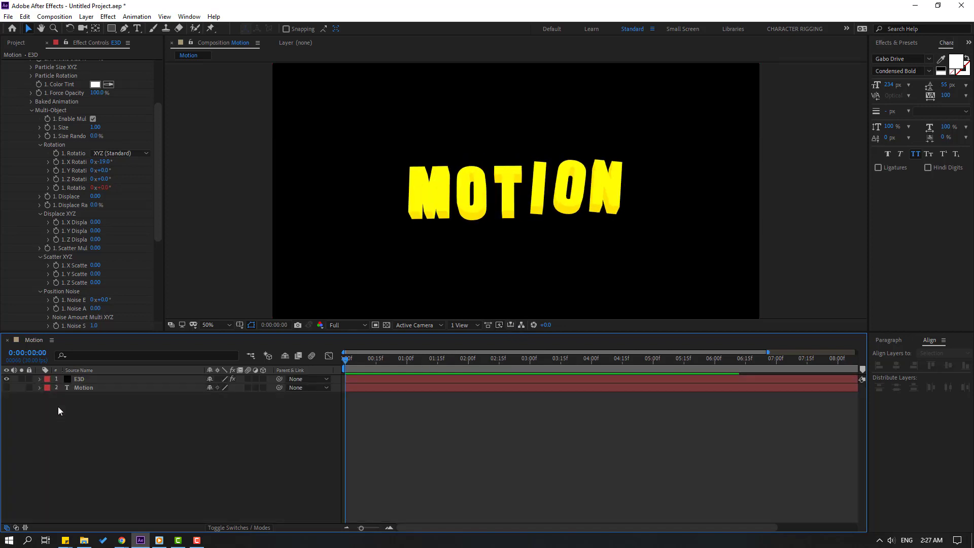
Step: Create a new BG solid layer beneath the MOTION text
right_click(59, 410)
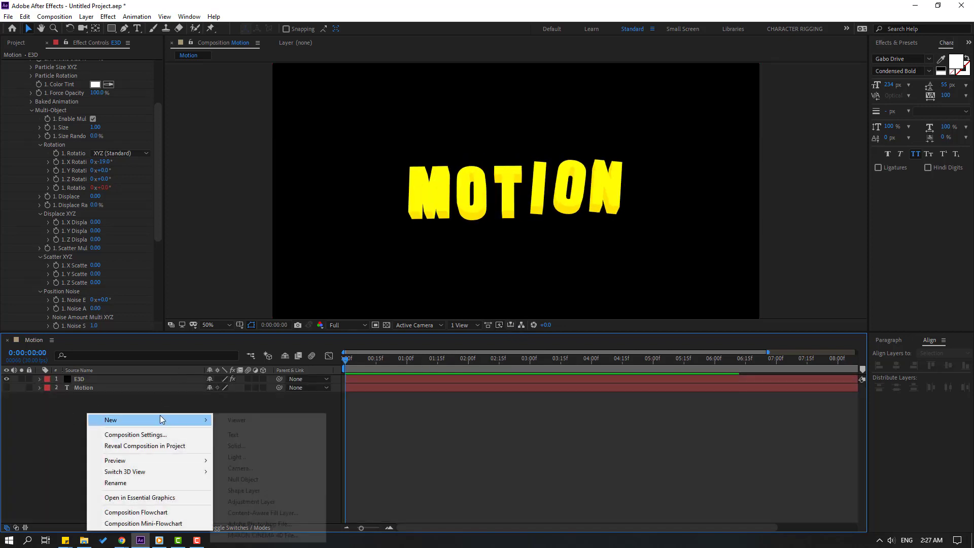
click(236, 445)
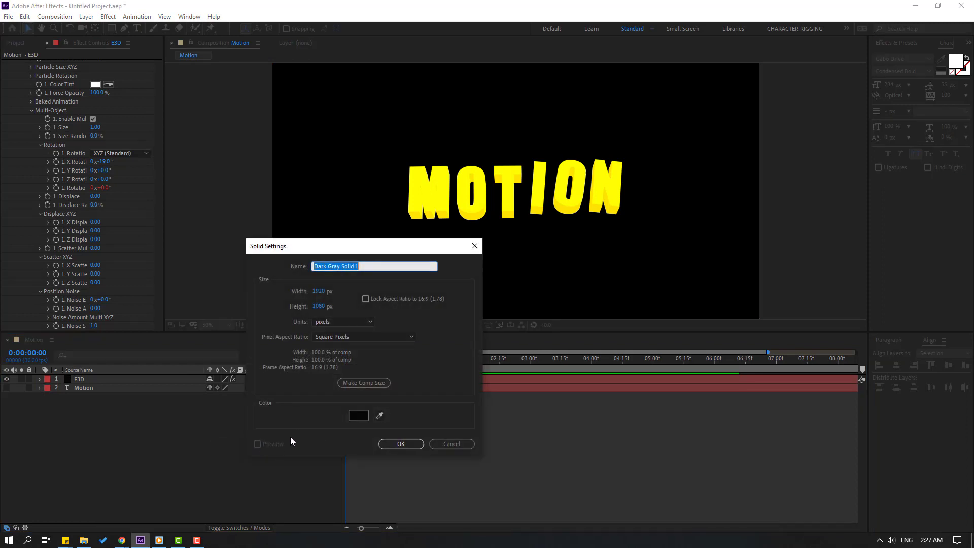
click(401, 443)
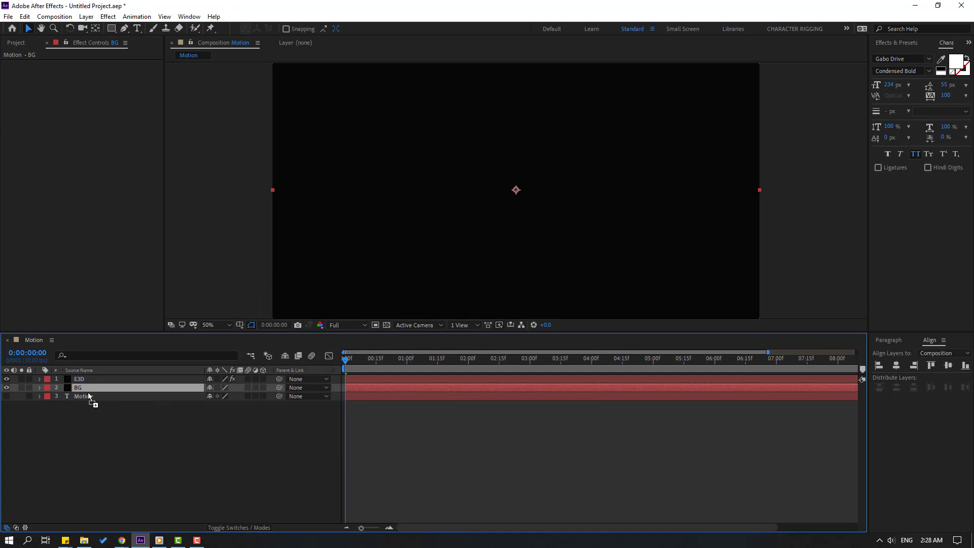
Step: Apply the Fill effect to the BG layer and set its colour to blue
click(896, 43)
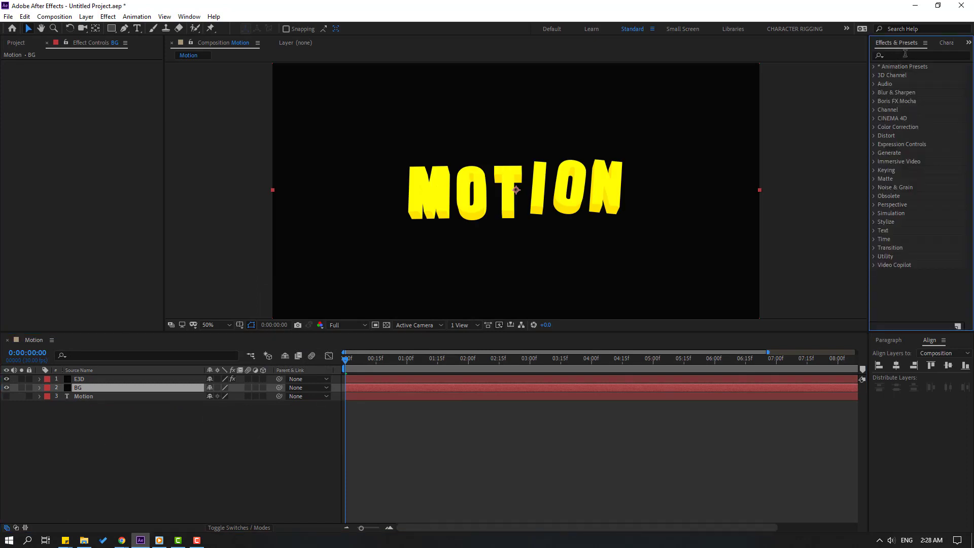
text(fill)
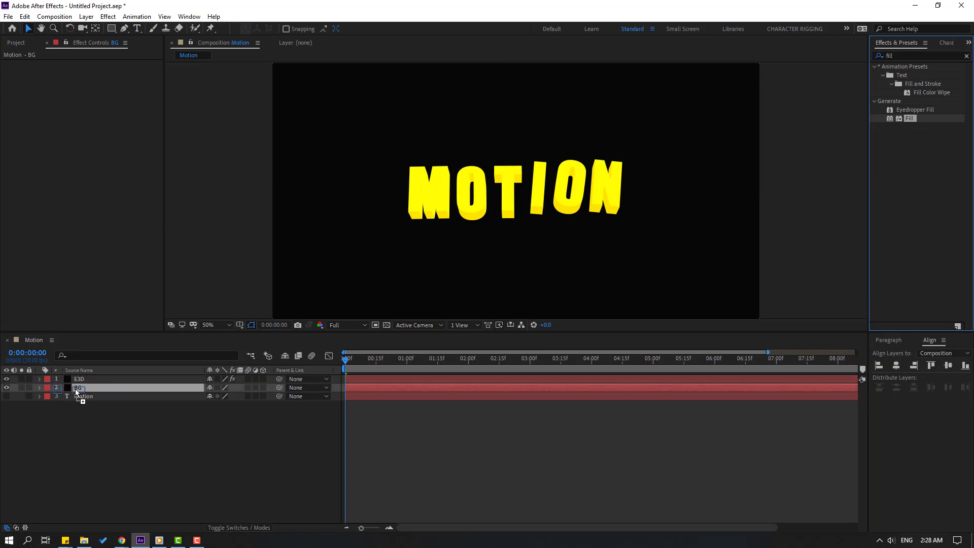
click(95, 89)
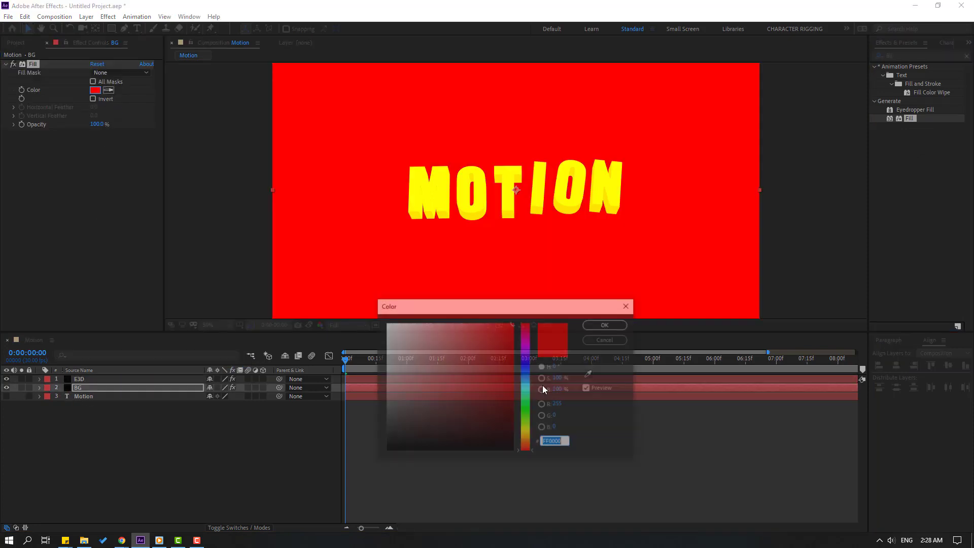
click(494, 347)
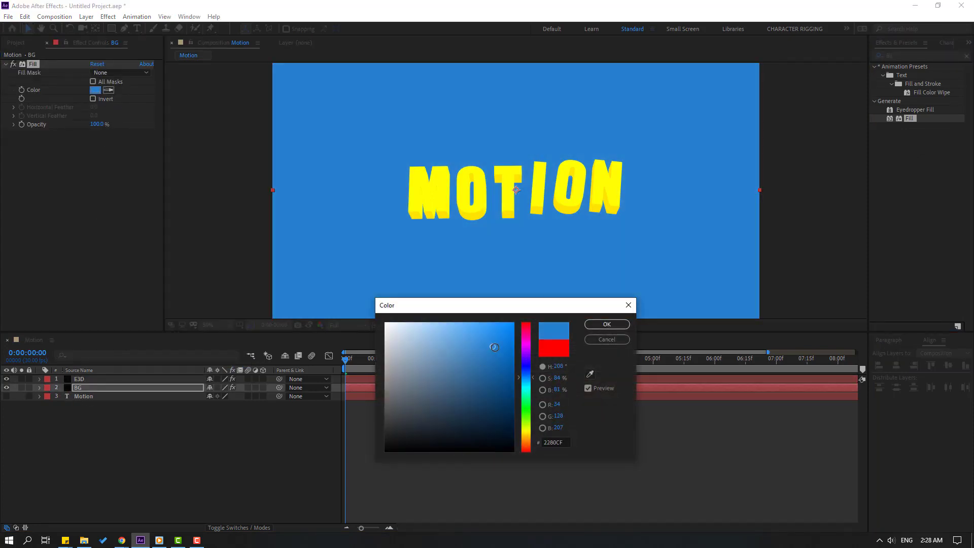
click(605, 324)
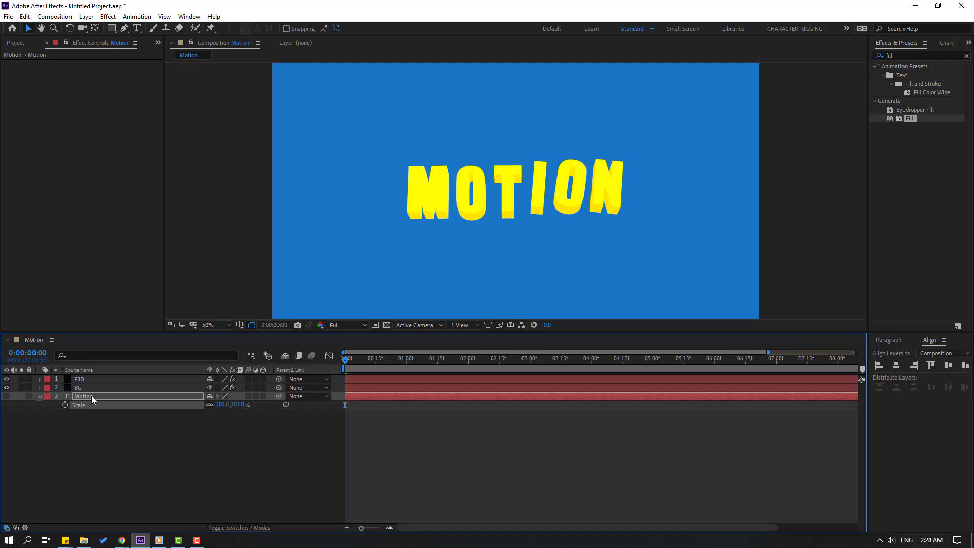
Step: Select the E3D layer to show its Element 3D effect controls
click(79, 379)
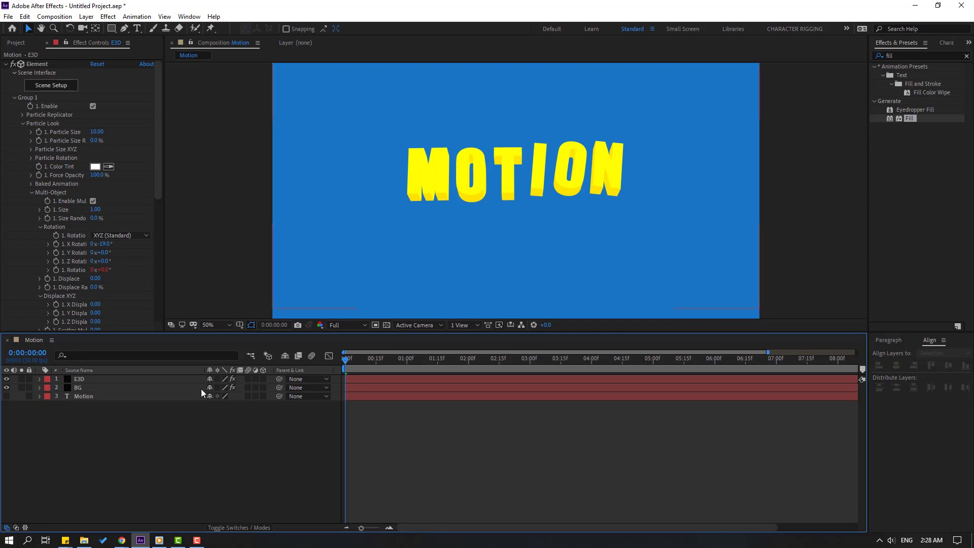
Step: Create a darker blue solid named 'shadow' between the E3D and BG layers
right_click(202, 392)
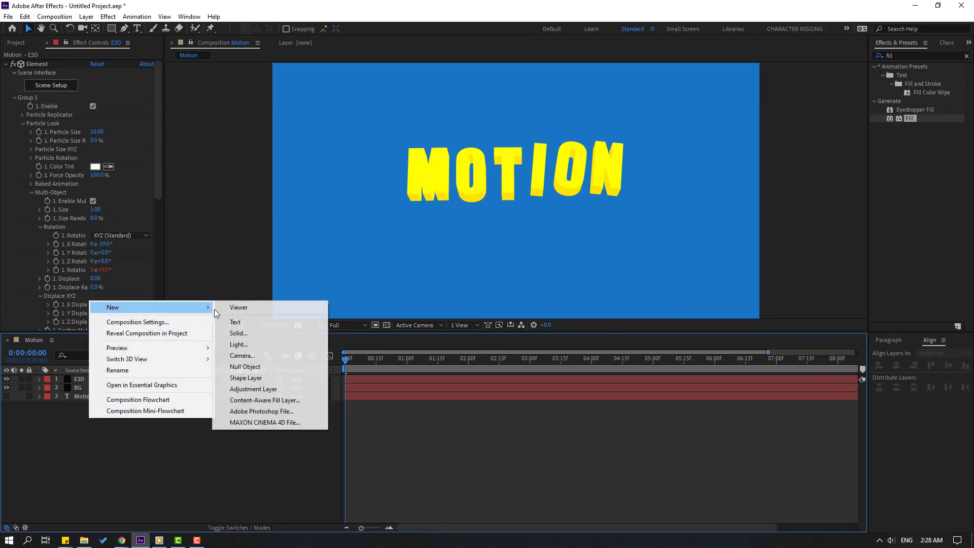
click(237, 333)
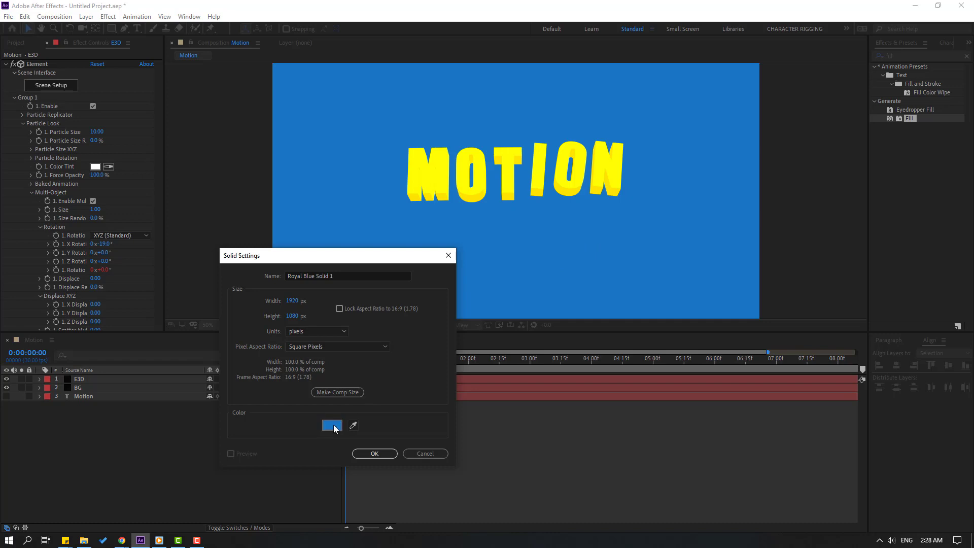
click(332, 425)
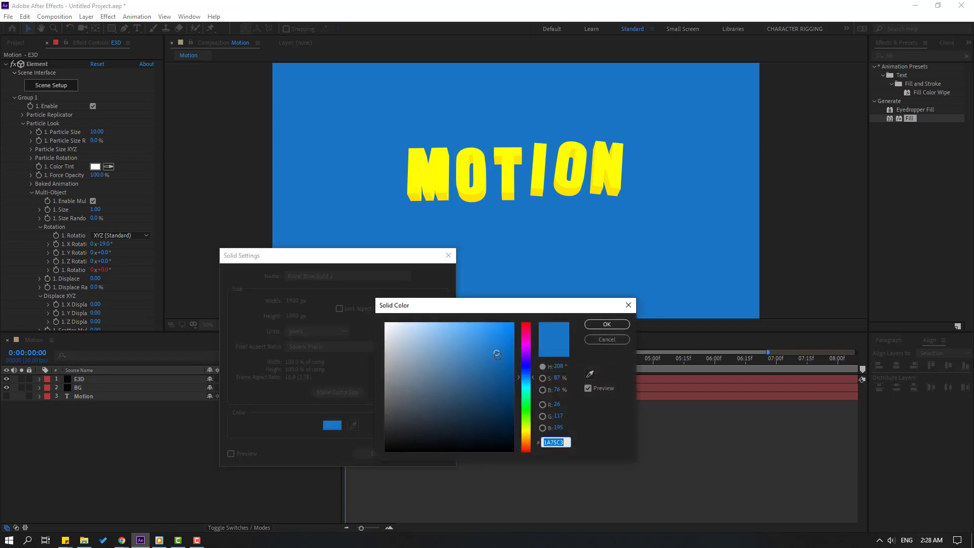
click(497, 363)
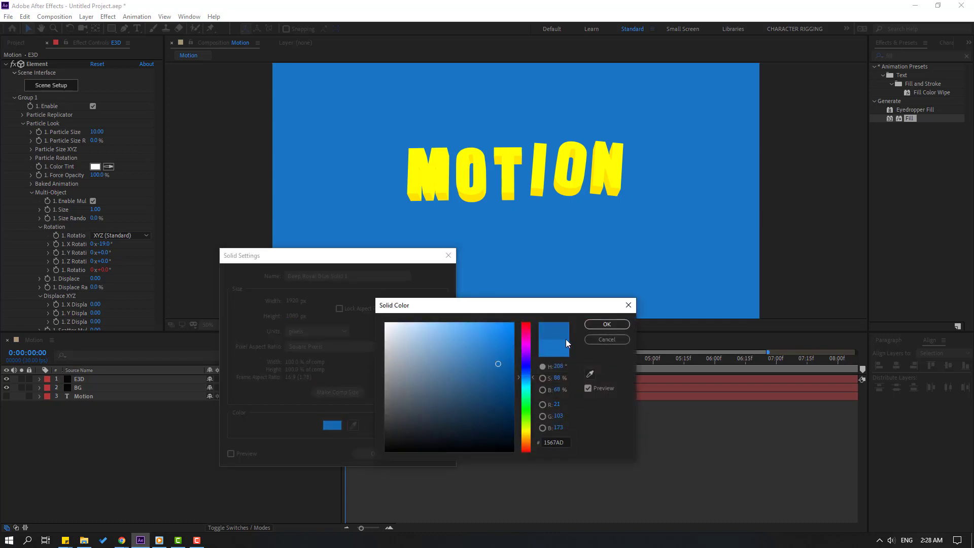
click(605, 324)
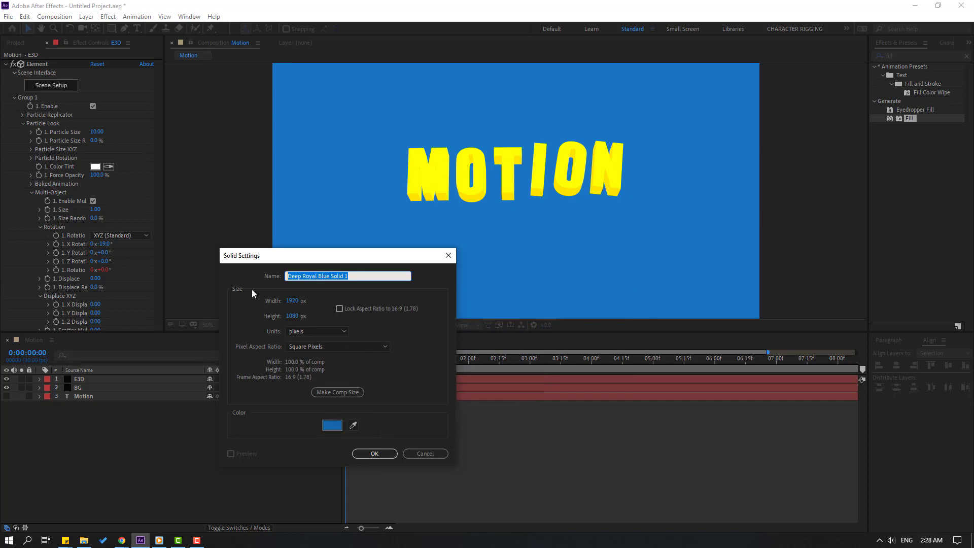
text(shadow)
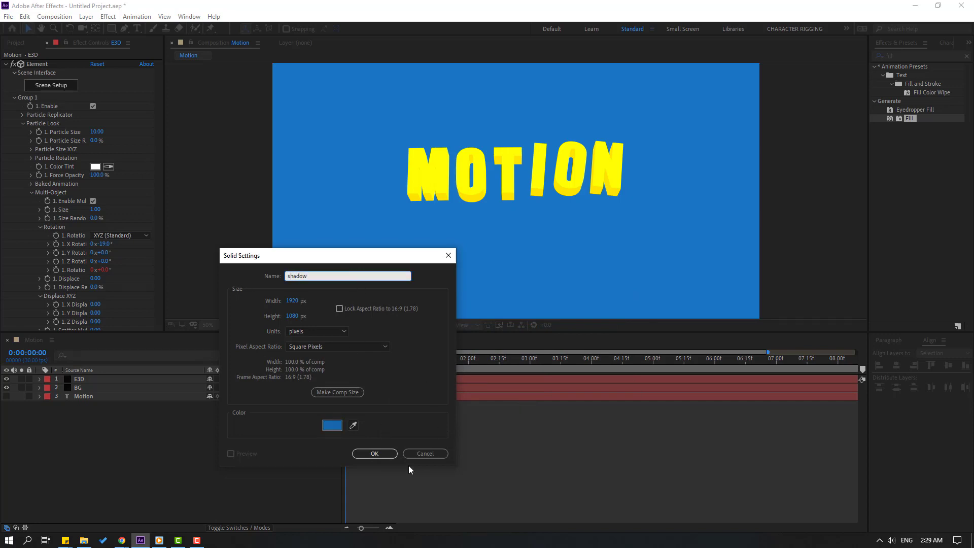
click(374, 452)
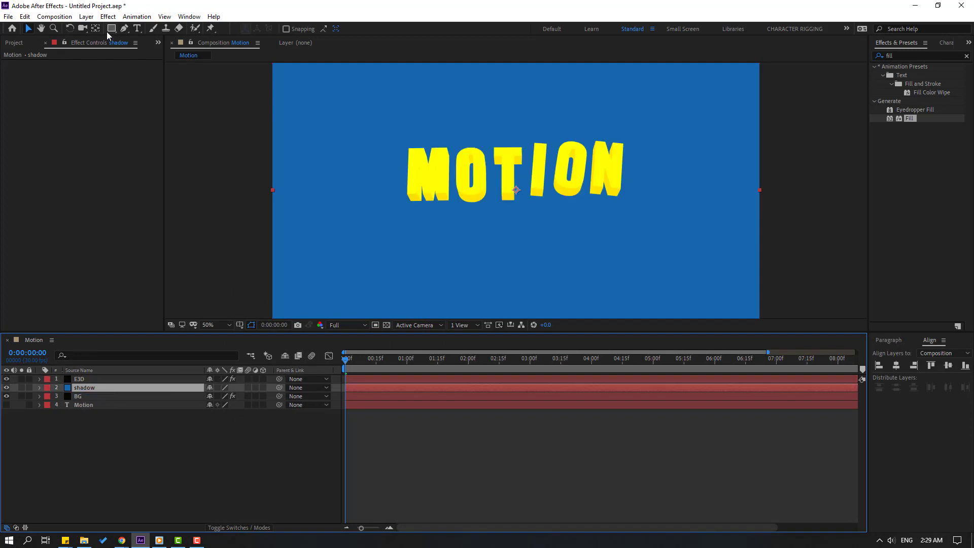
Step: Mask the shadow solid with a flat ellipse below the text and start a Scale expression
click(112, 28)
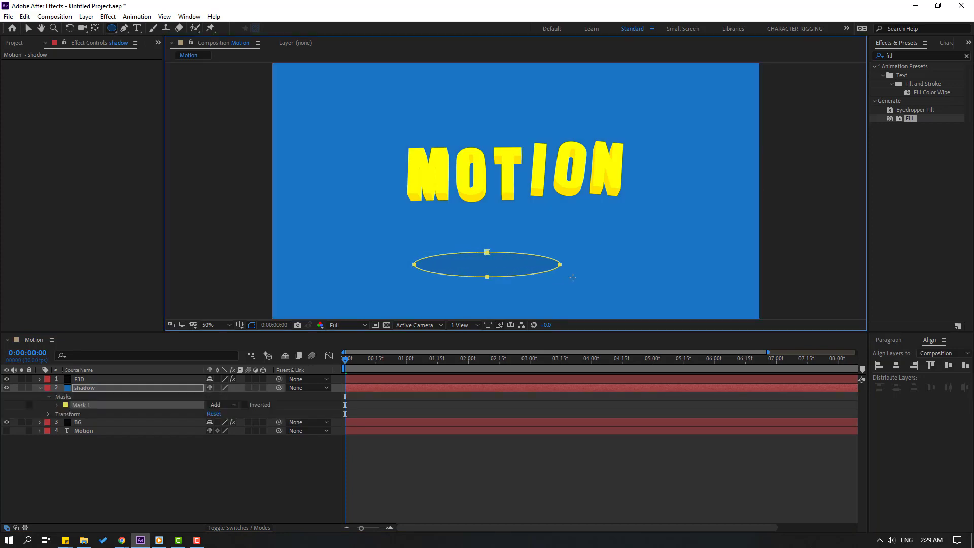
drag(486, 265, 512, 265)
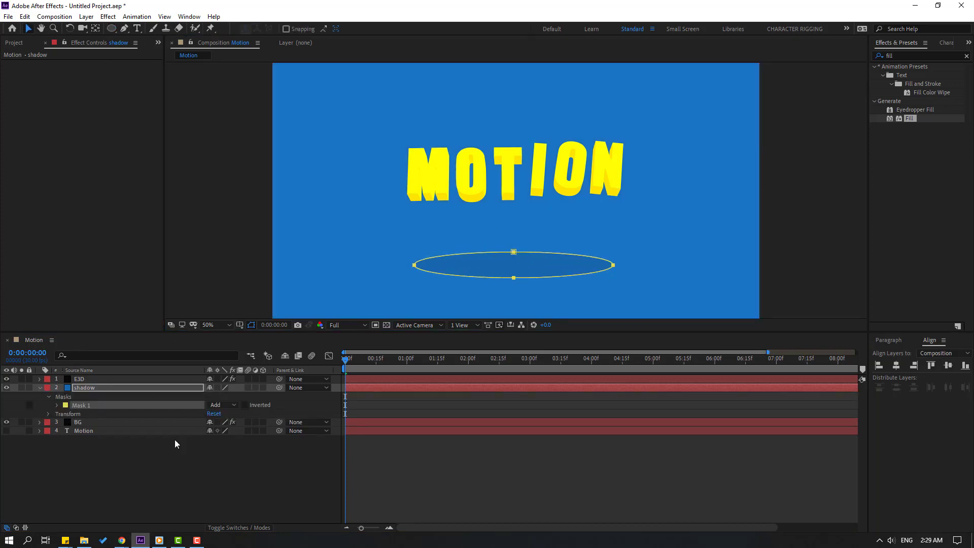
click(399, 358)
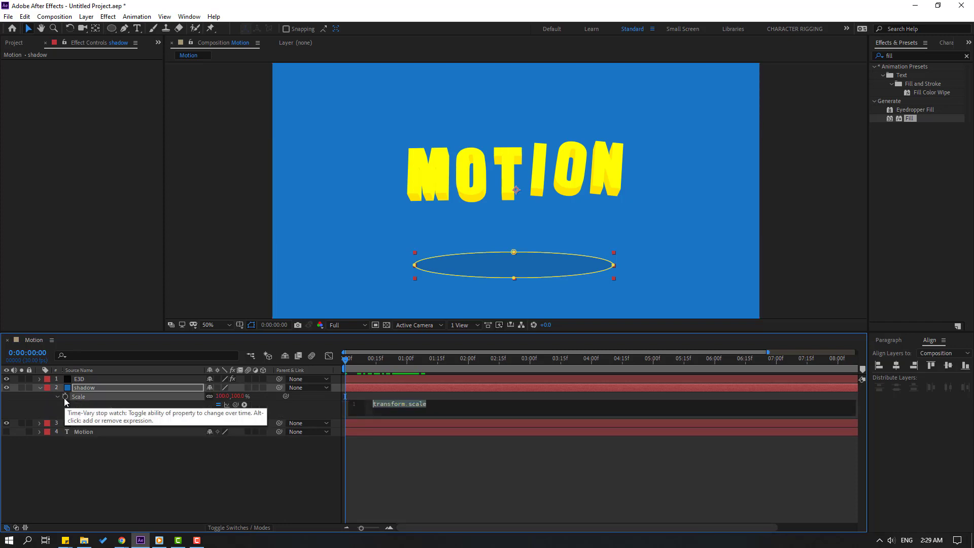
Step: Drive the shadow's scale with wiggle(1,5) and preview the pulsing ellipse
text(wiggle)
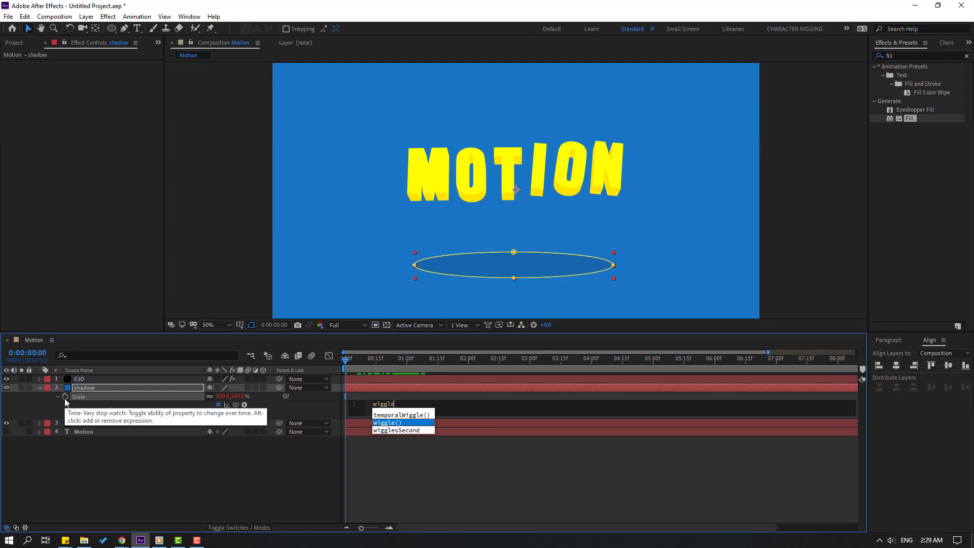
click(394, 422)
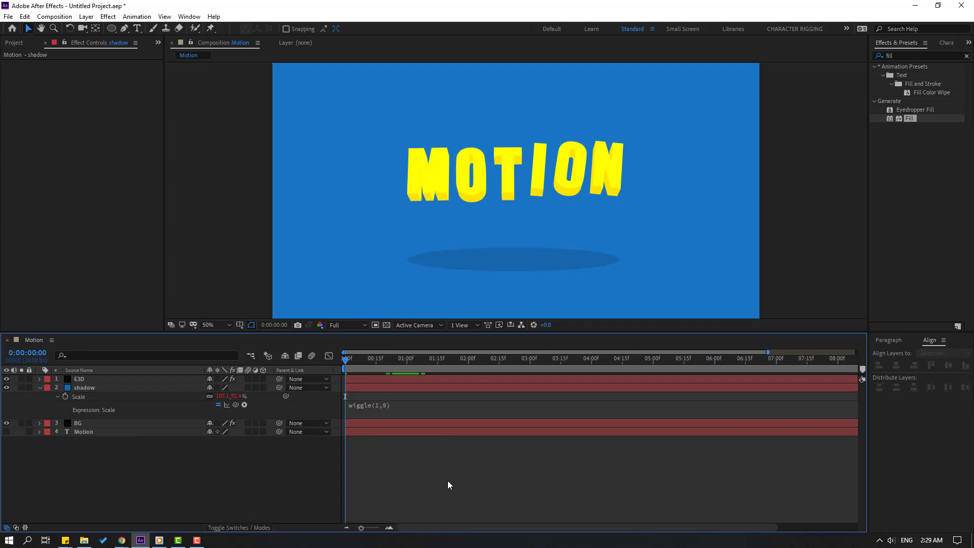
click(438, 358)
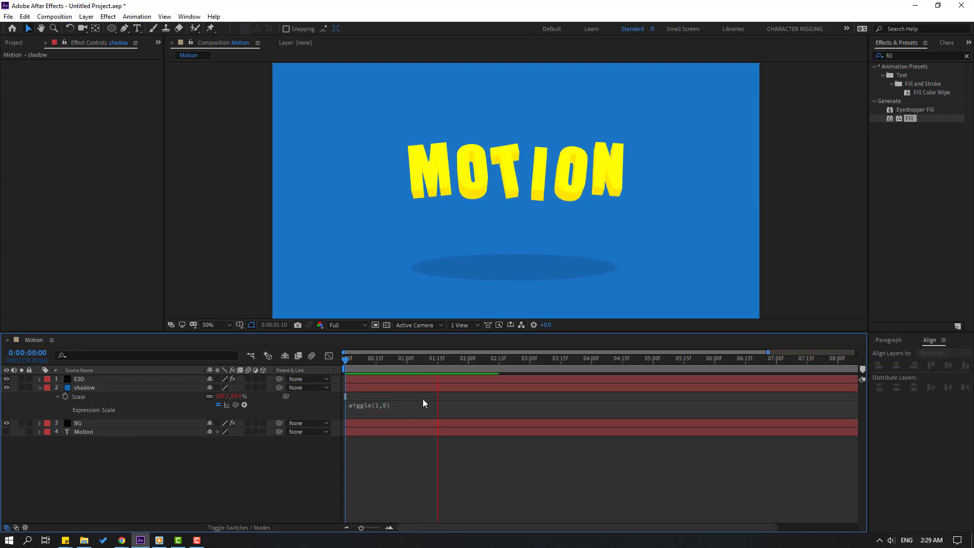
click(558, 358)
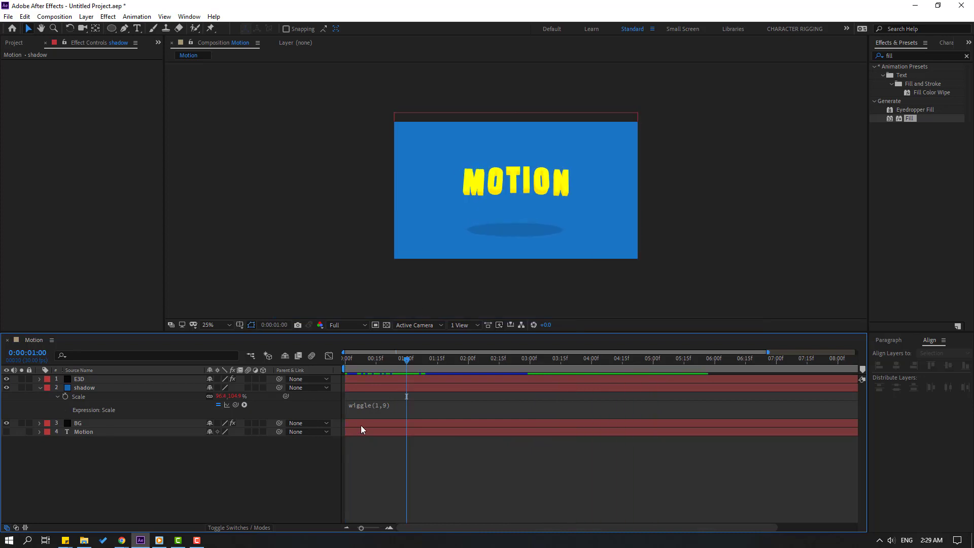
click(386, 404)
text(5)
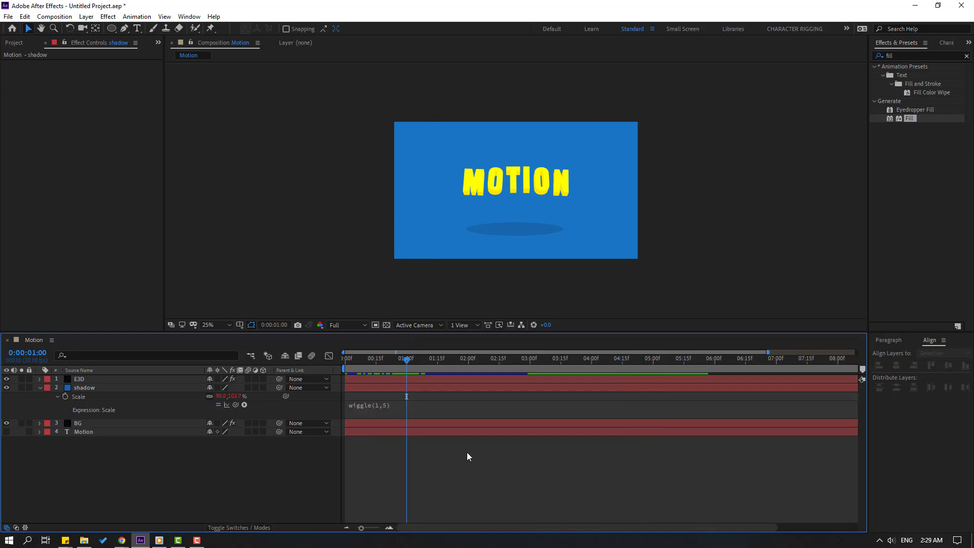
click(464, 358)
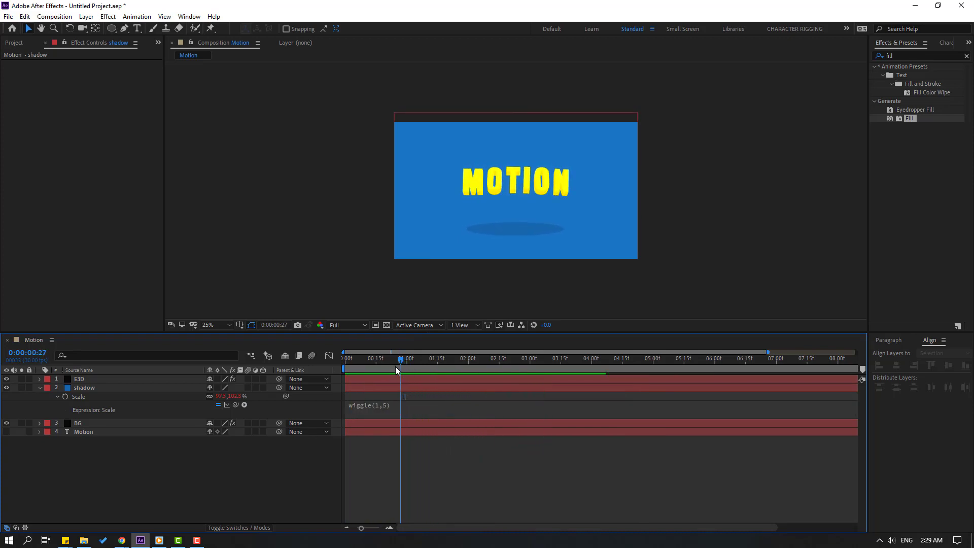
click(347, 358)
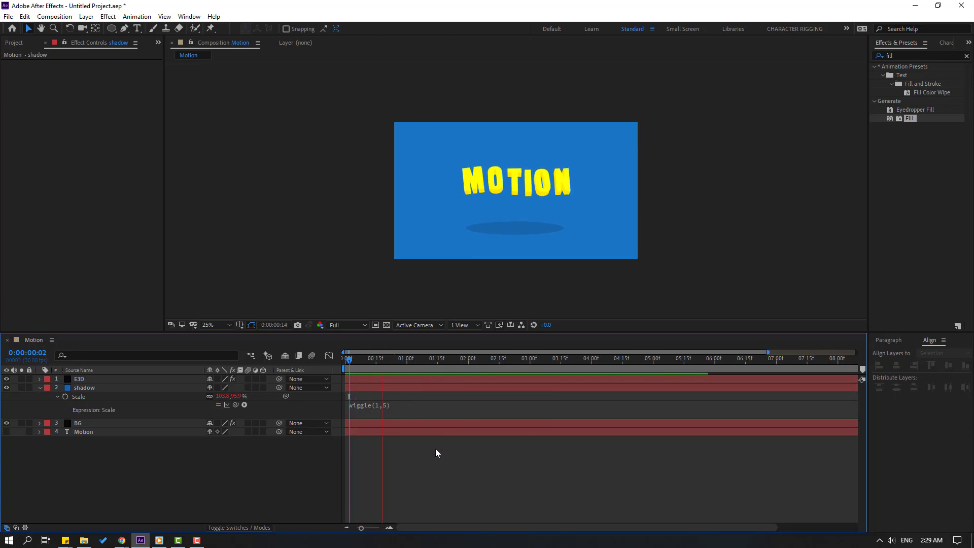